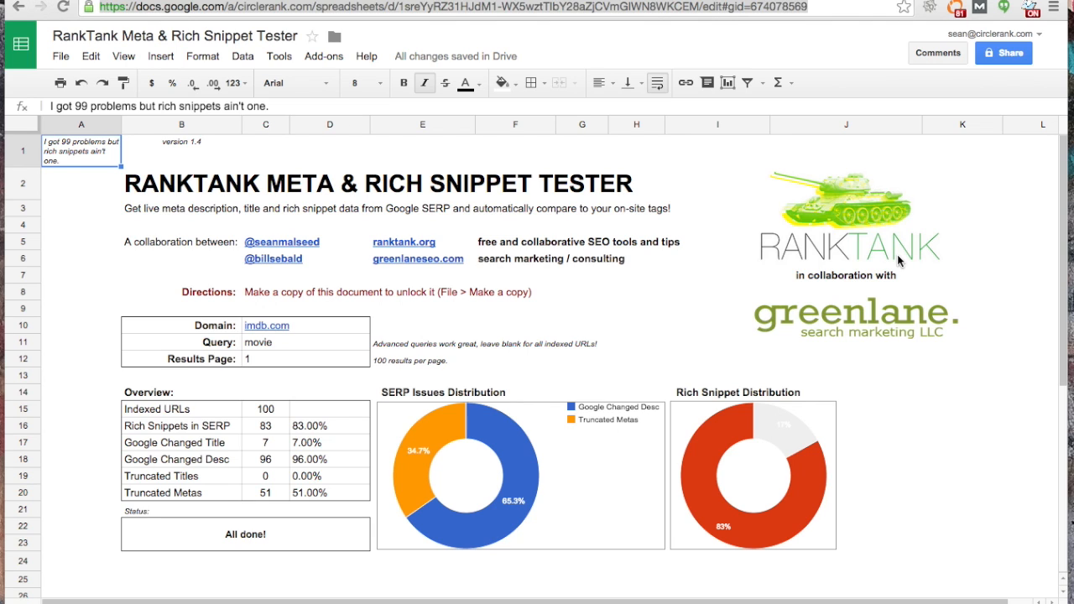
{"action": "mouse_move", "coordinate": [621, 285]}
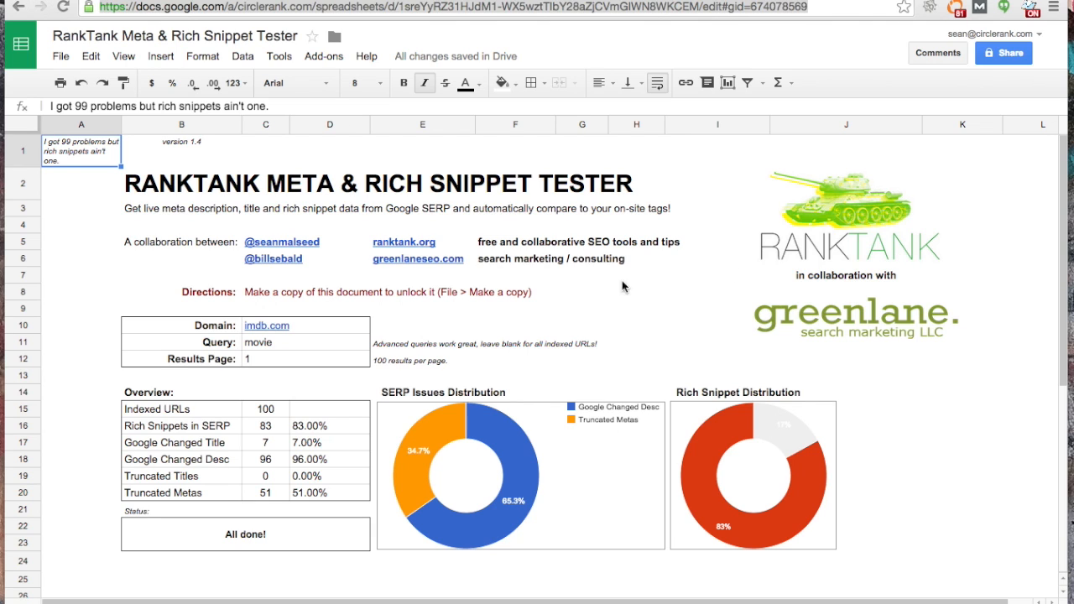
{"action": "mouse_move", "coordinate": [302, 396]}
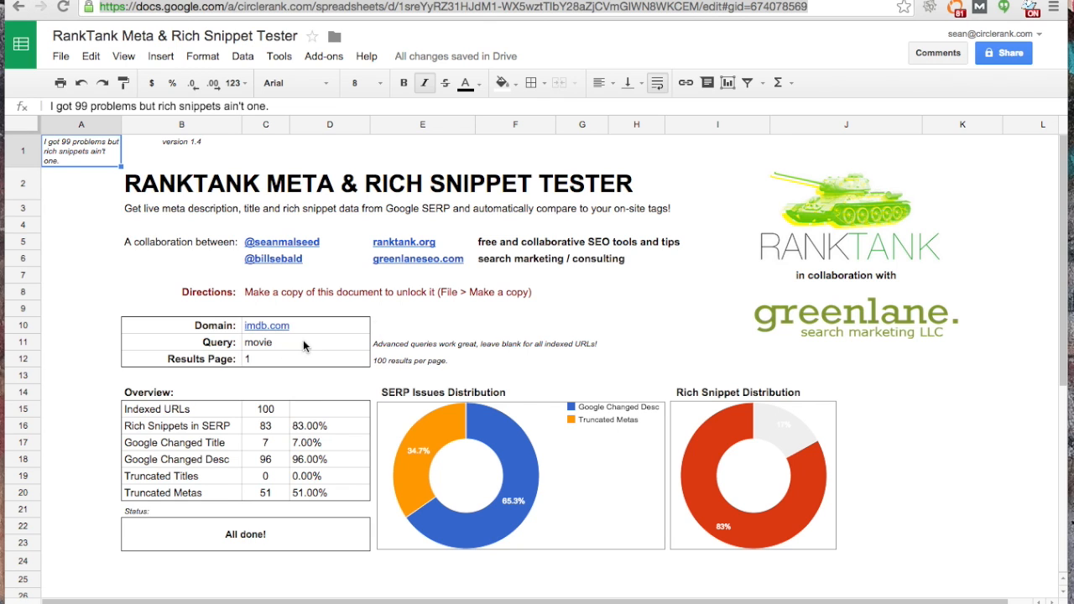
- Set the query value cell to 1 for the imdb.com movie results
{"action": "left_click", "coordinate": [305, 342]}
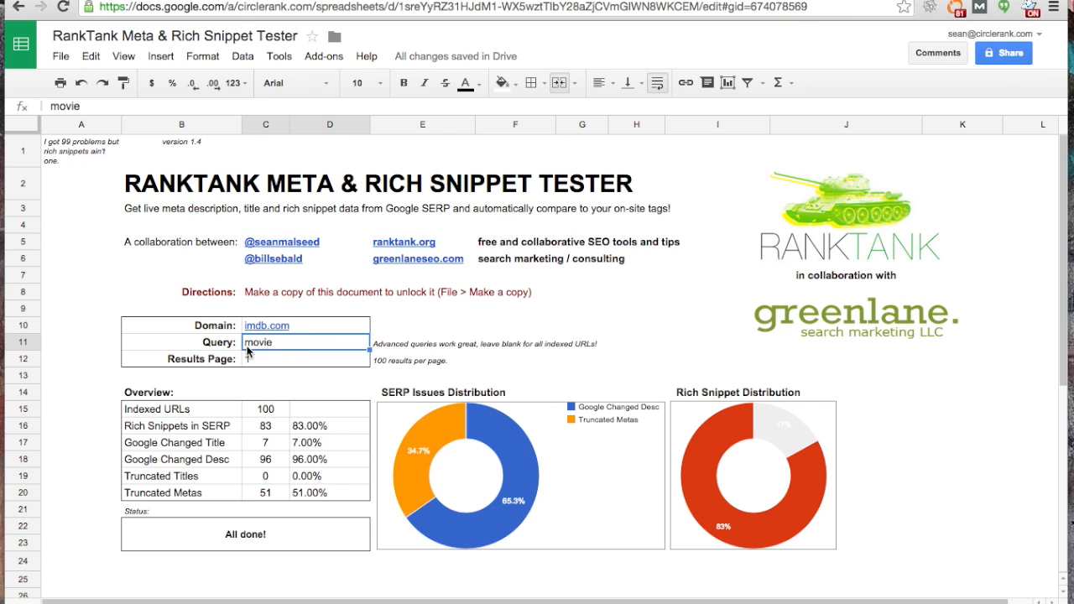
{"action": "type", "text": "1"}
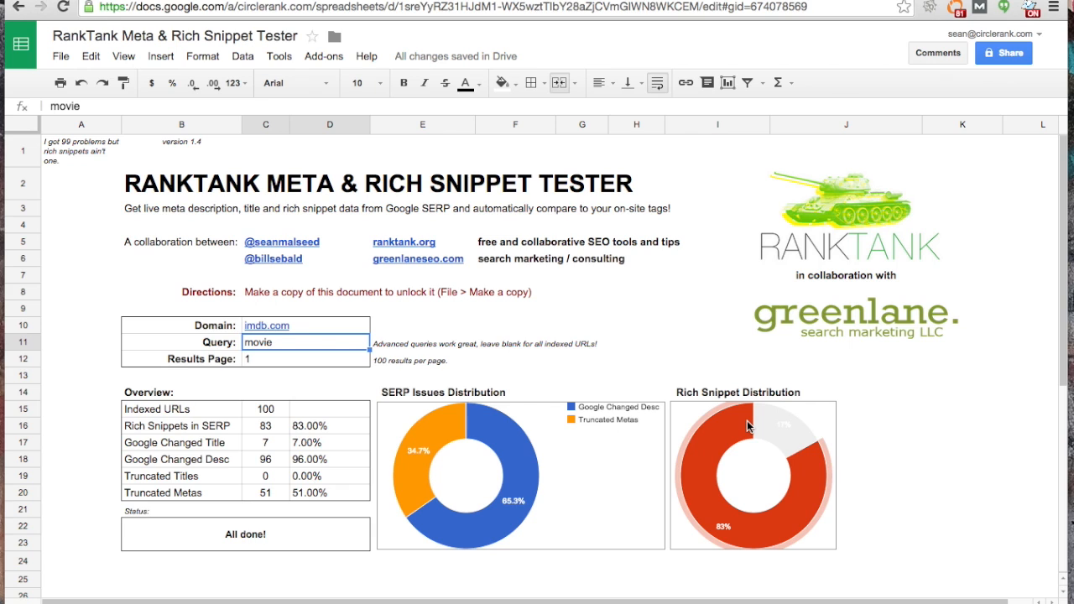
{"action": "mouse_move", "coordinate": [598, 560]}
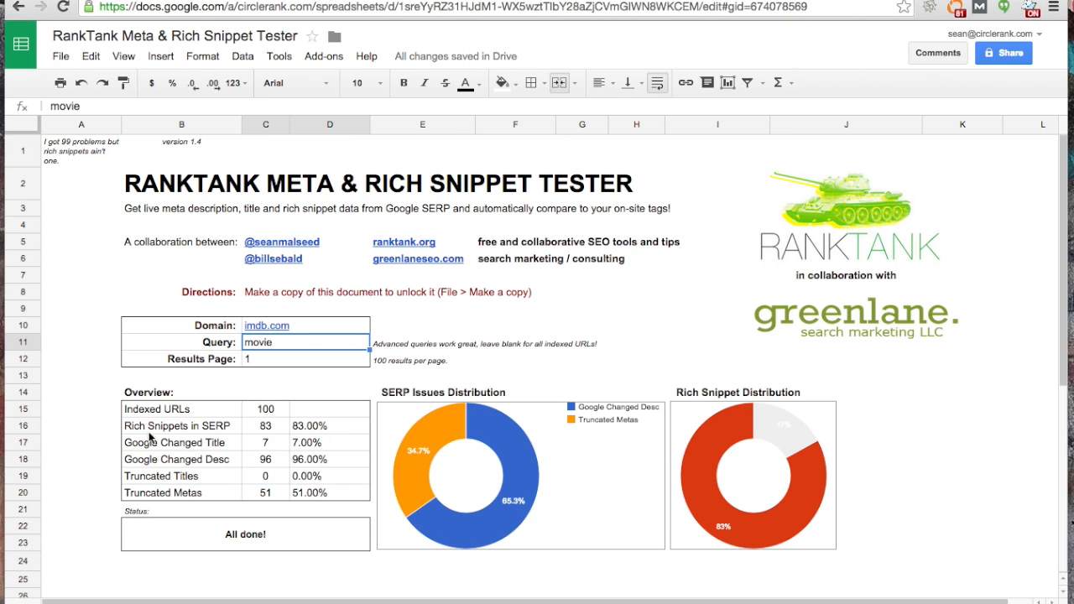
{"action": "mouse_move", "coordinate": [265, 446]}
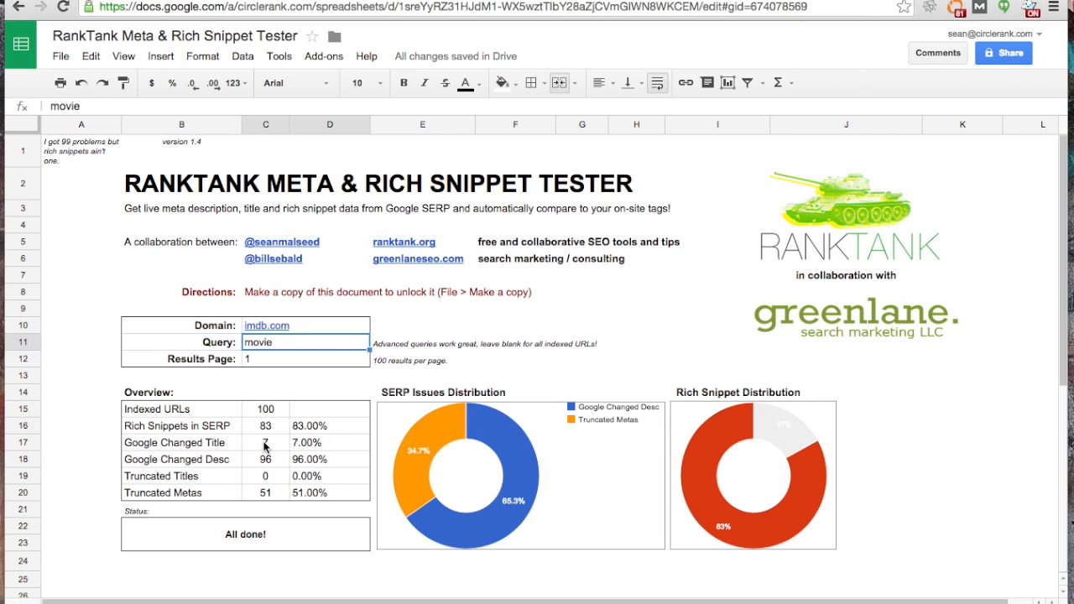
{"action": "mouse_move", "coordinate": [313, 445]}
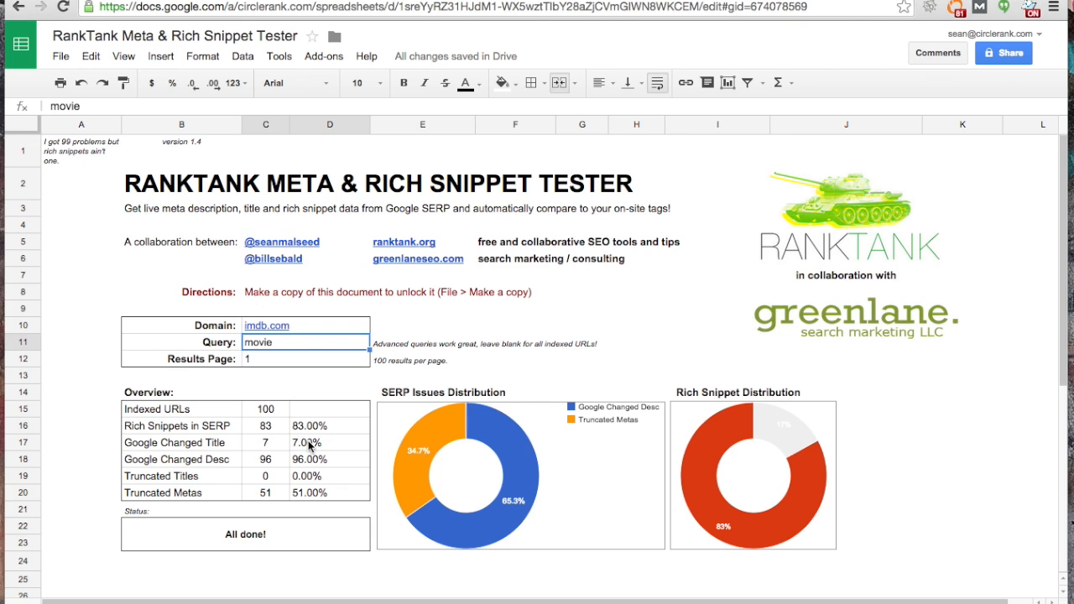
{"action": "mouse_move", "coordinate": [176, 465]}
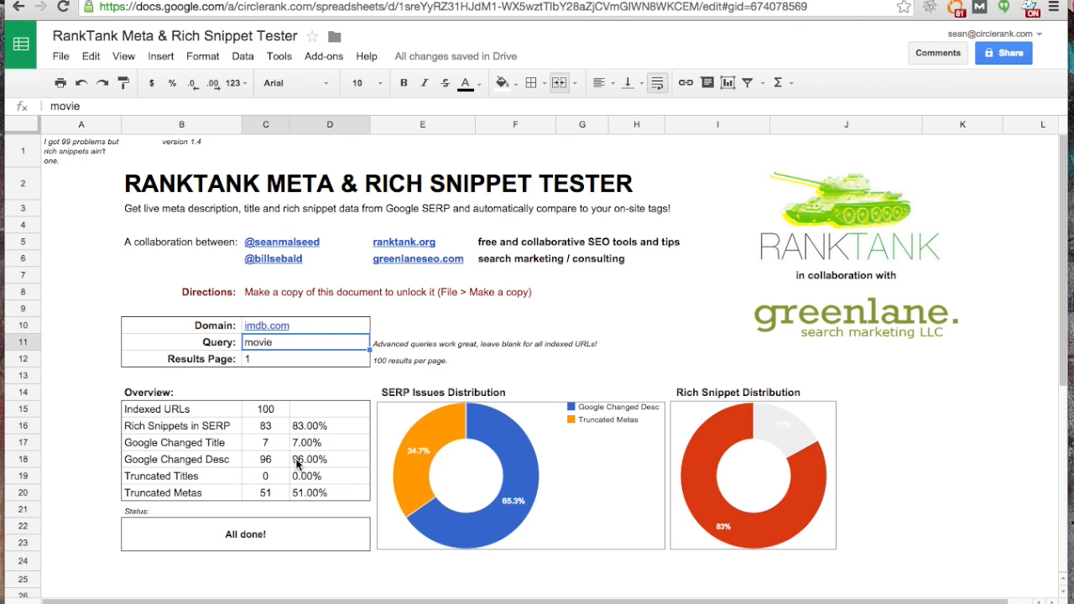
{"action": "mouse_move", "coordinate": [222, 494]}
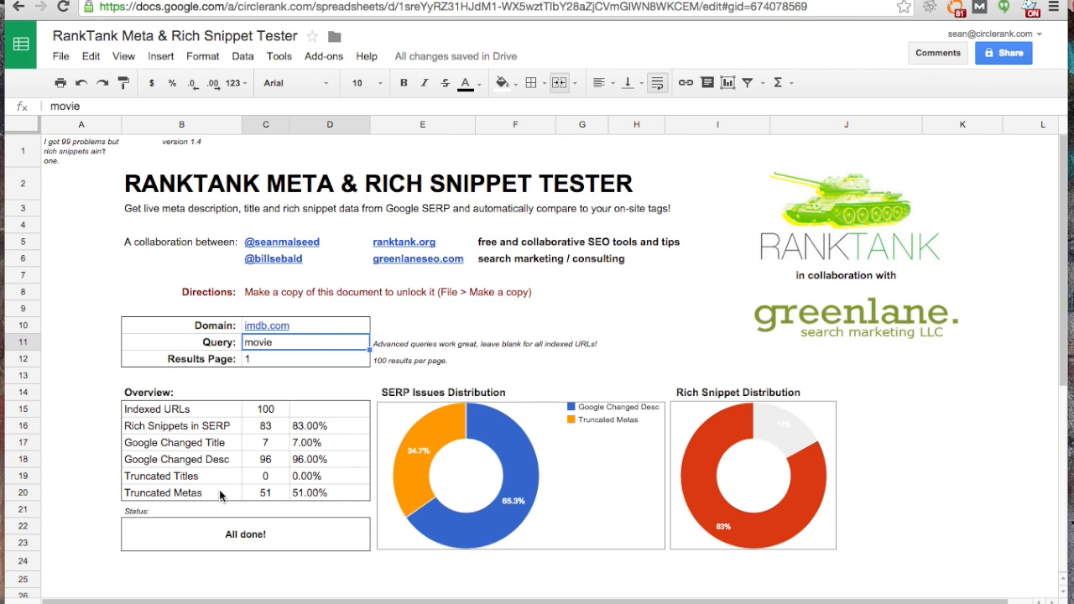
{"action": "mouse_move", "coordinate": [172, 482]}
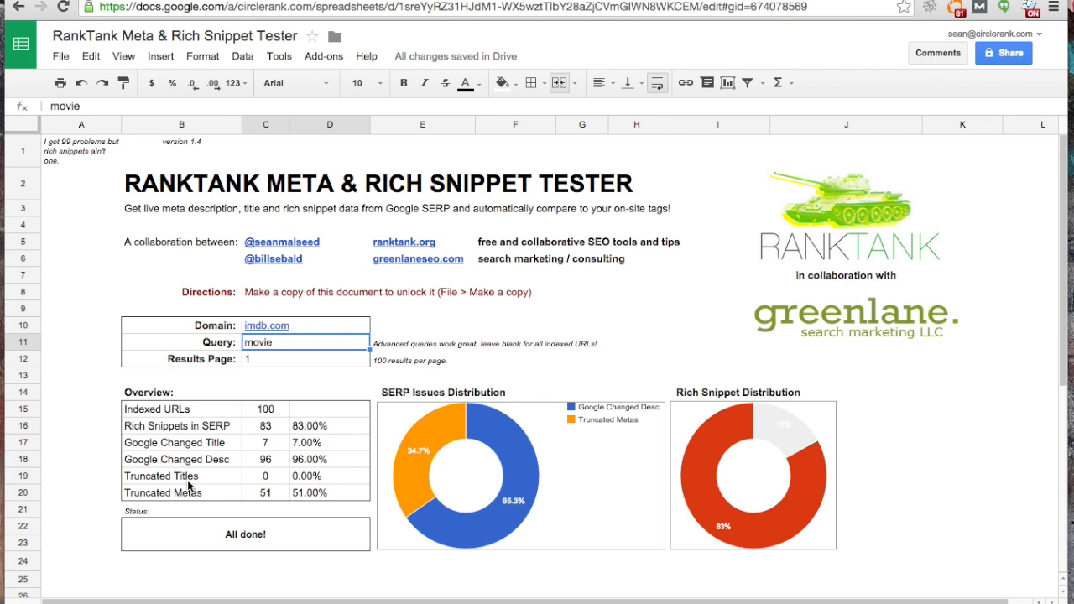
{"action": "mouse_move", "coordinate": [612, 426]}
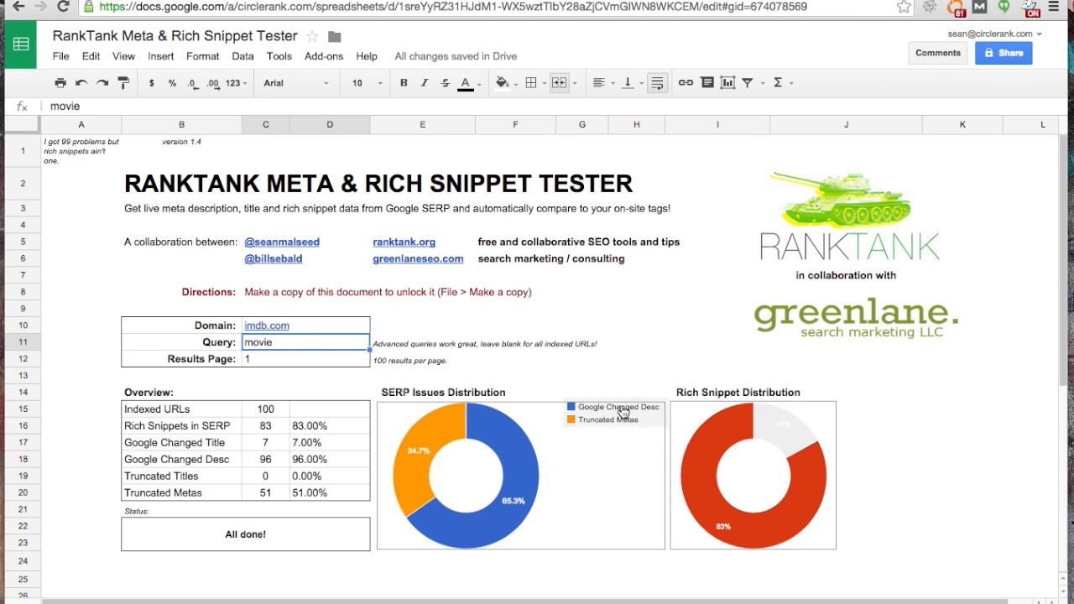
{"action": "mouse_move", "coordinate": [477, 418]}
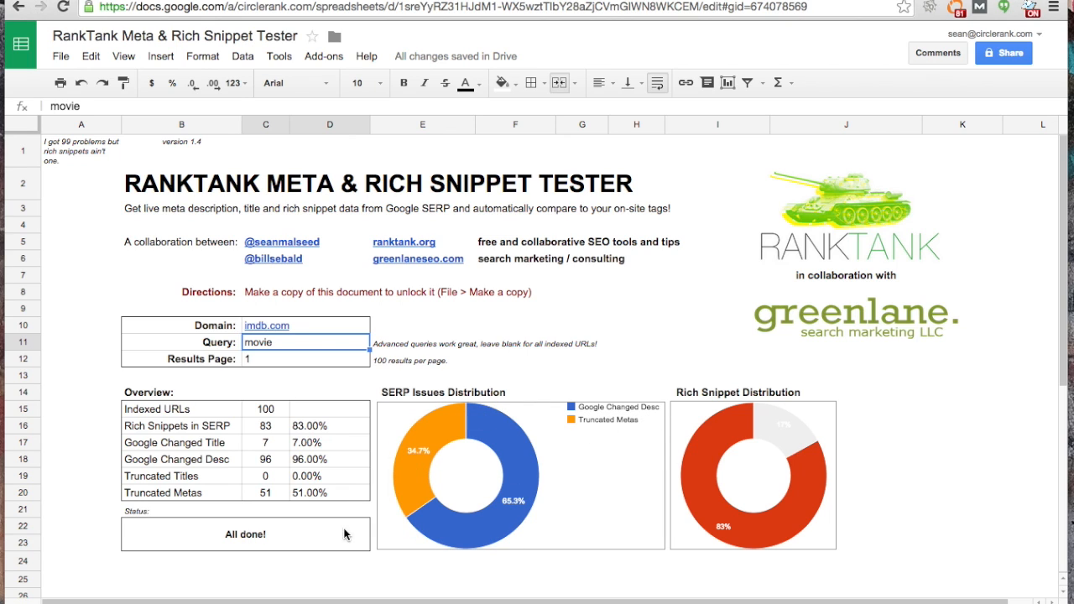
{"action": "mouse_move", "coordinate": [148, 511]}
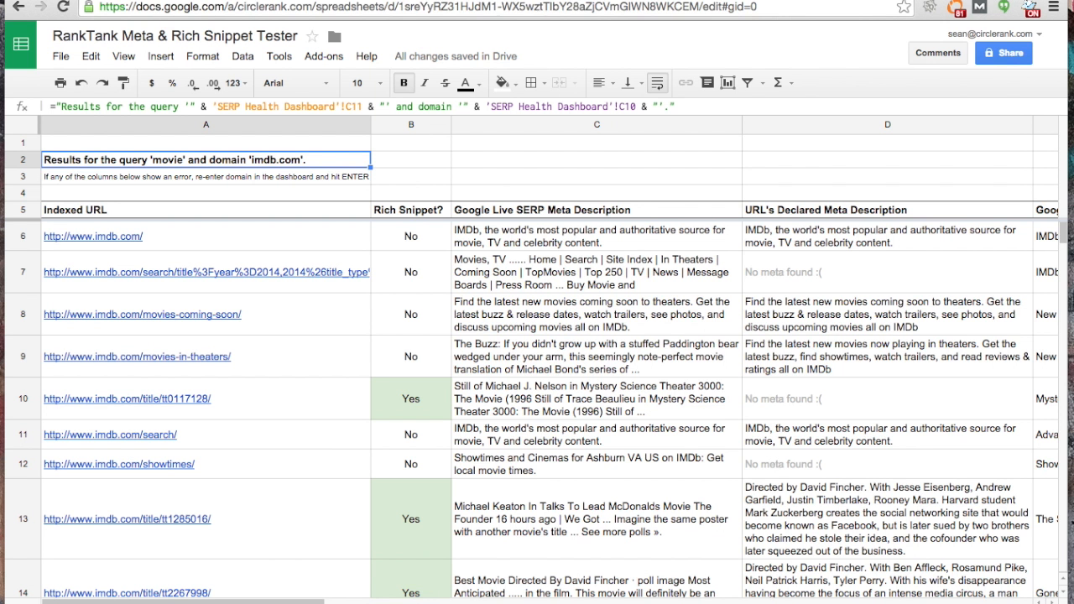
{"action": "mouse_move", "coordinate": [513, 285]}
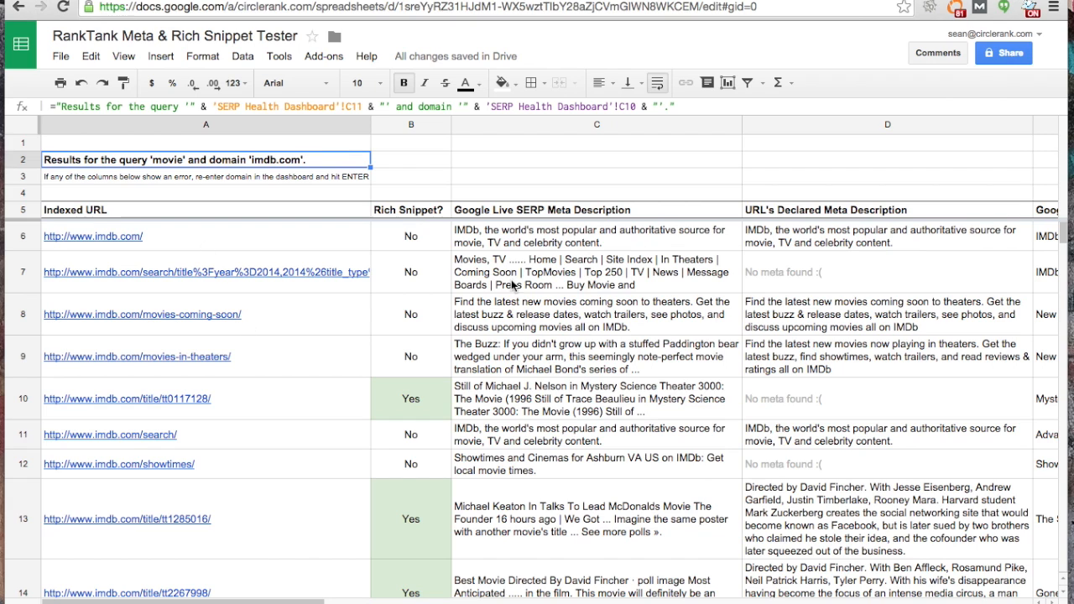
{"action": "mouse_move", "coordinate": [520, 258]}
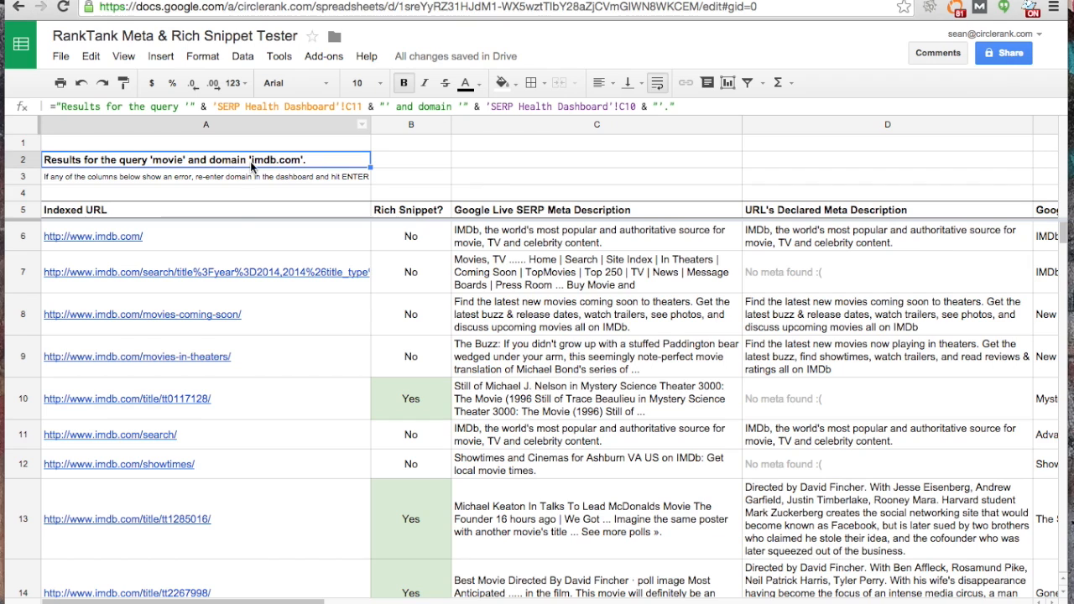
{"action": "mouse_move", "coordinate": [271, 168]}
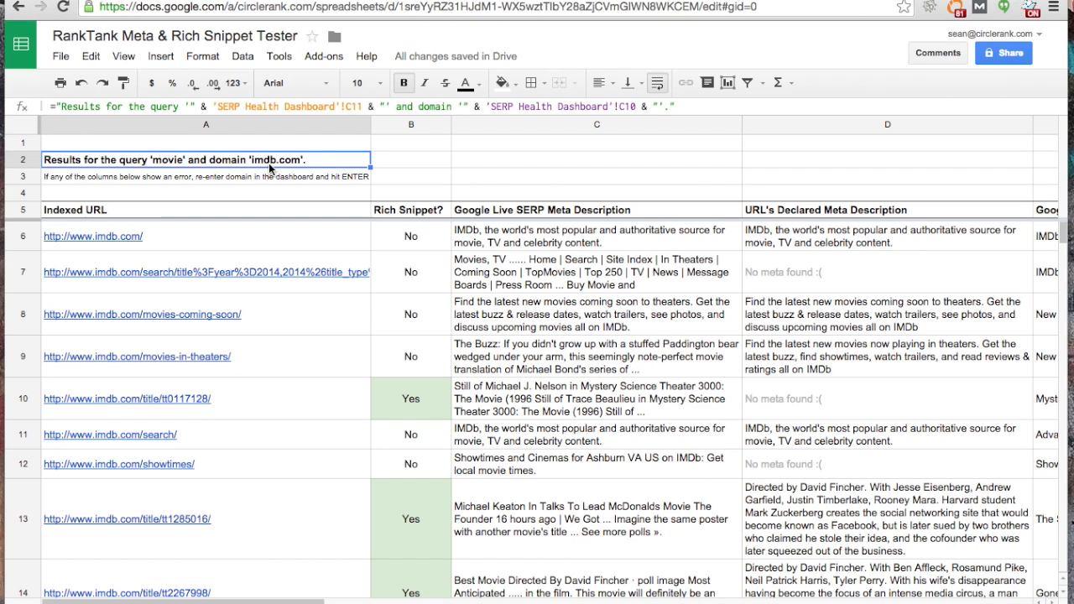
{"action": "mouse_move", "coordinate": [178, 289]}
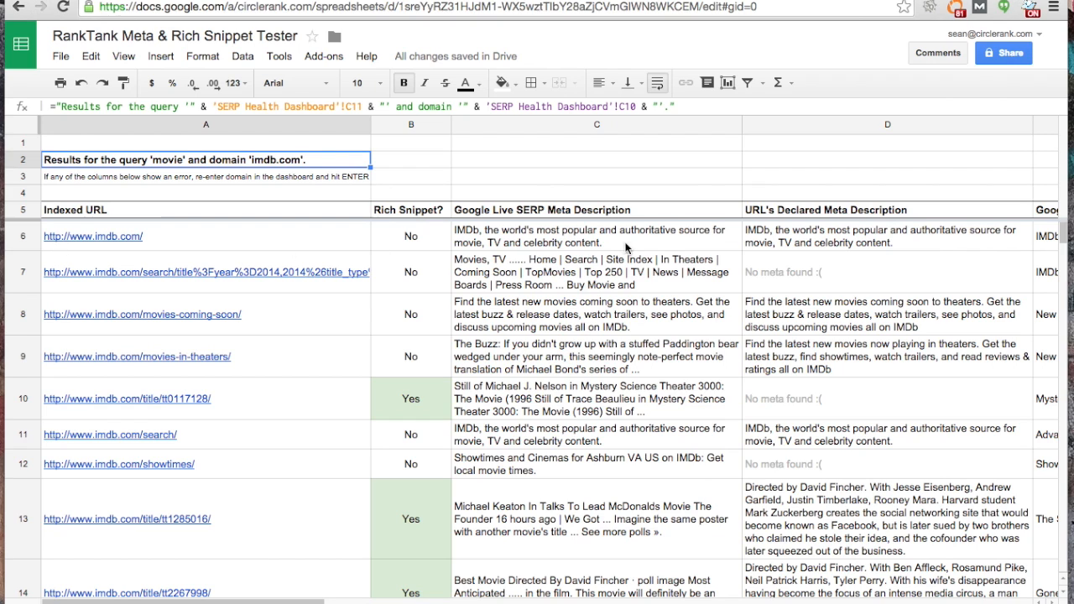
{"action": "mouse_move", "coordinate": [293, 250]}
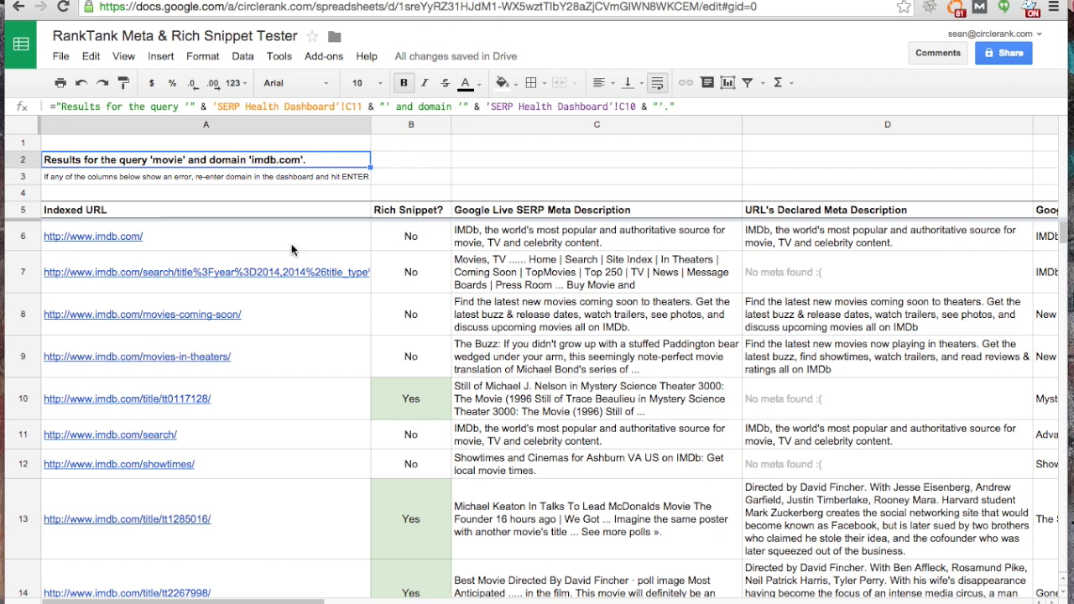
{"action": "mouse_move", "coordinate": [604, 265]}
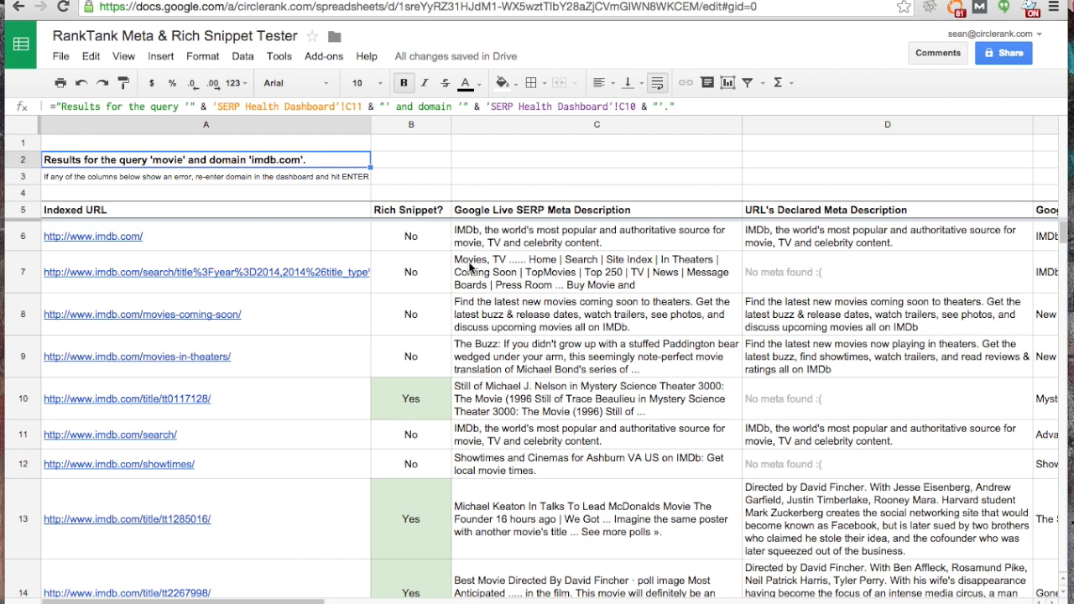
{"action": "mouse_move", "coordinate": [335, 243]}
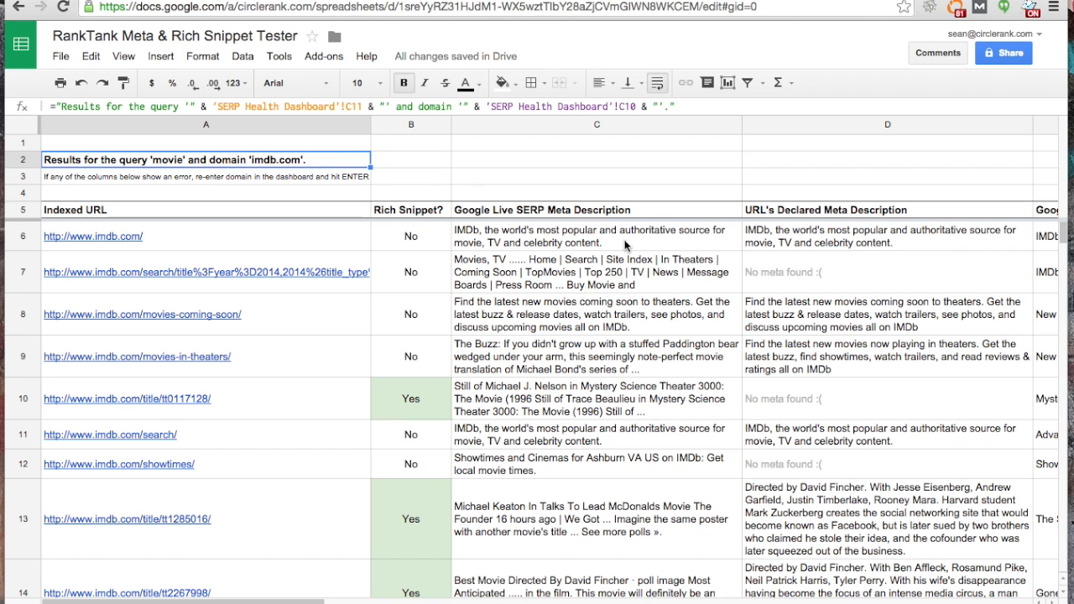
{"action": "scroll", "scroll_direction": "right", "scroll_amount": 3}
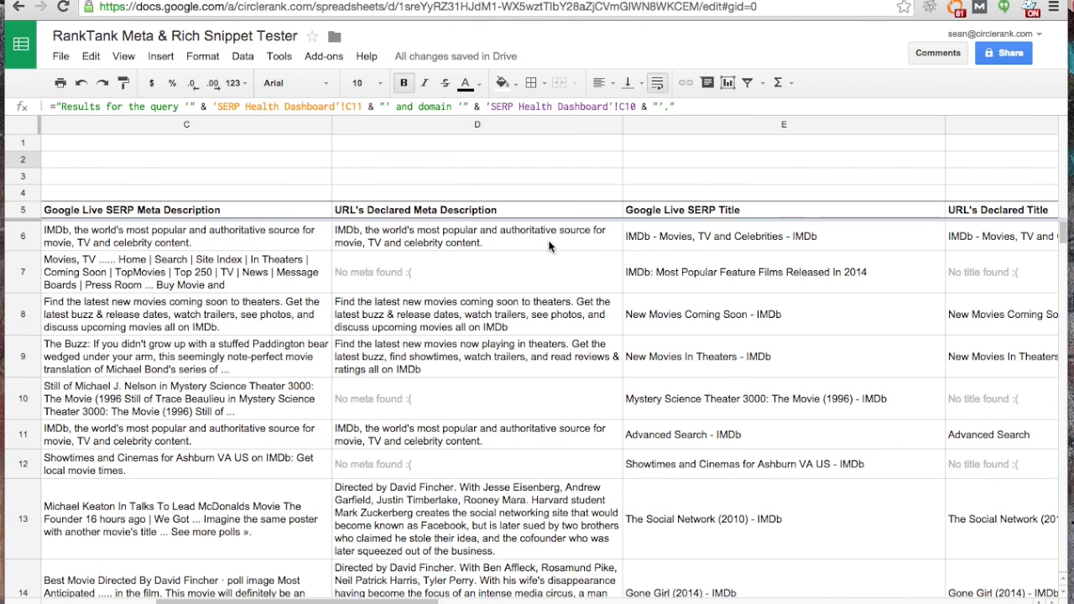
{"action": "mouse_move", "coordinate": [142, 215]}
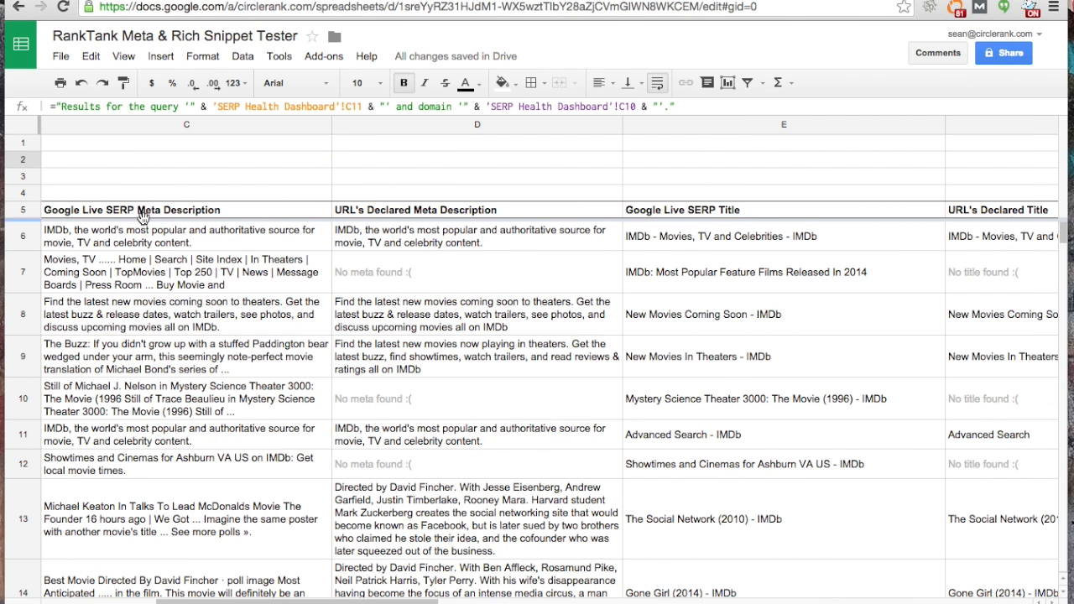
{"action": "mouse_move", "coordinate": [388, 235]}
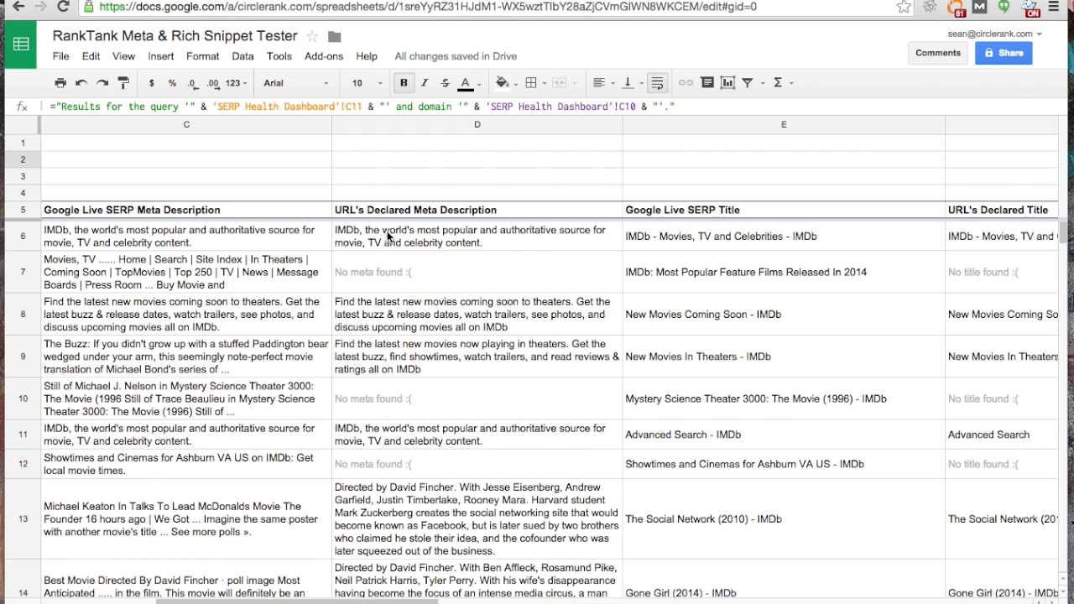
{"action": "mouse_move", "coordinate": [503, 238]}
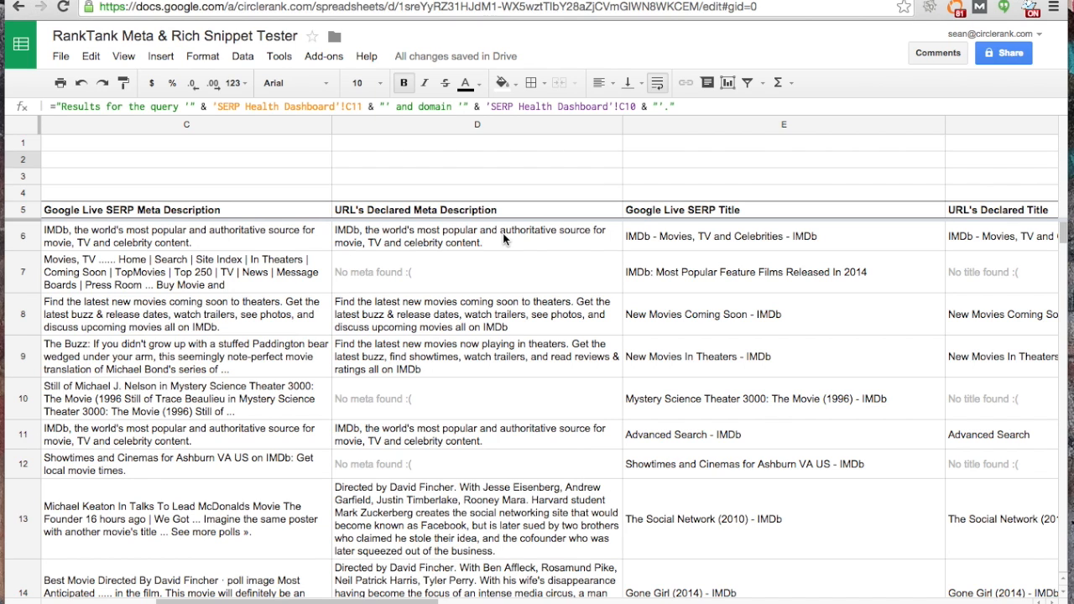
{"action": "scroll", "scroll_direction": "right", "scroll_amount": 3}
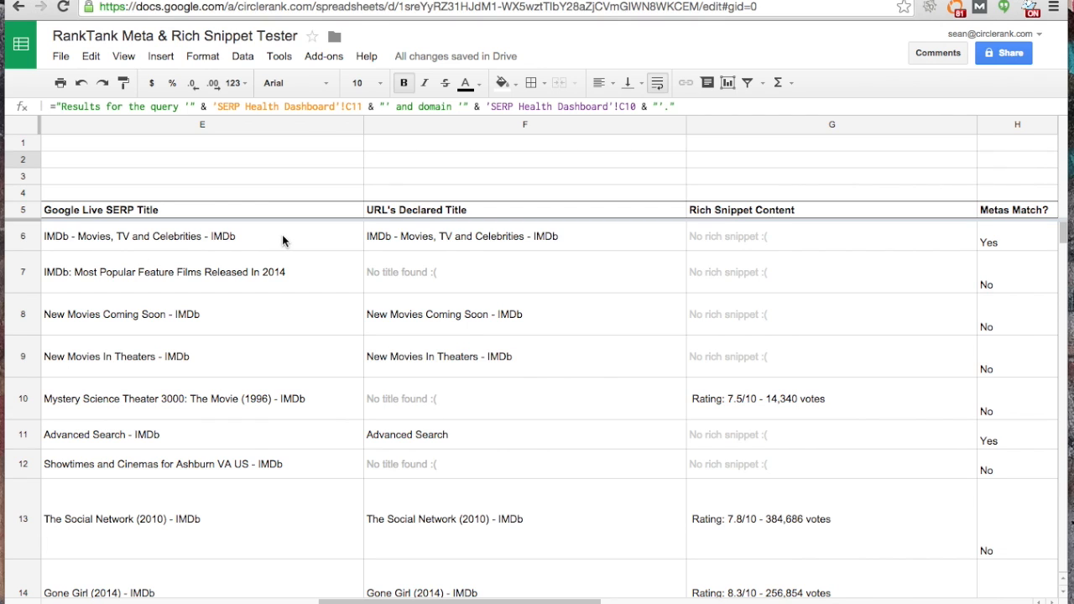
{"action": "mouse_move", "coordinate": [248, 255]}
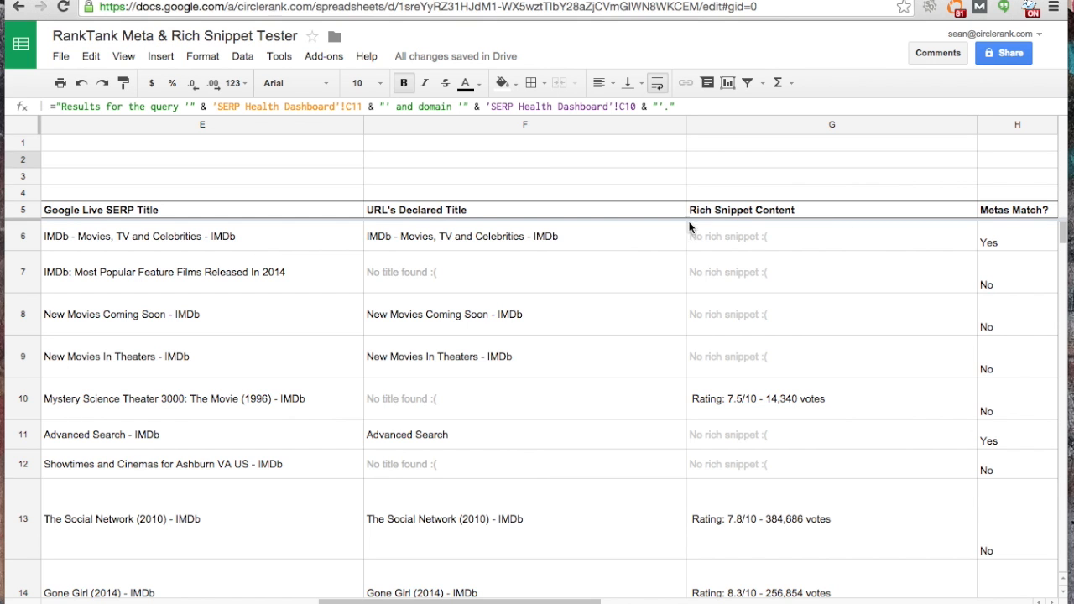
{"action": "mouse_move", "coordinate": [845, 245]}
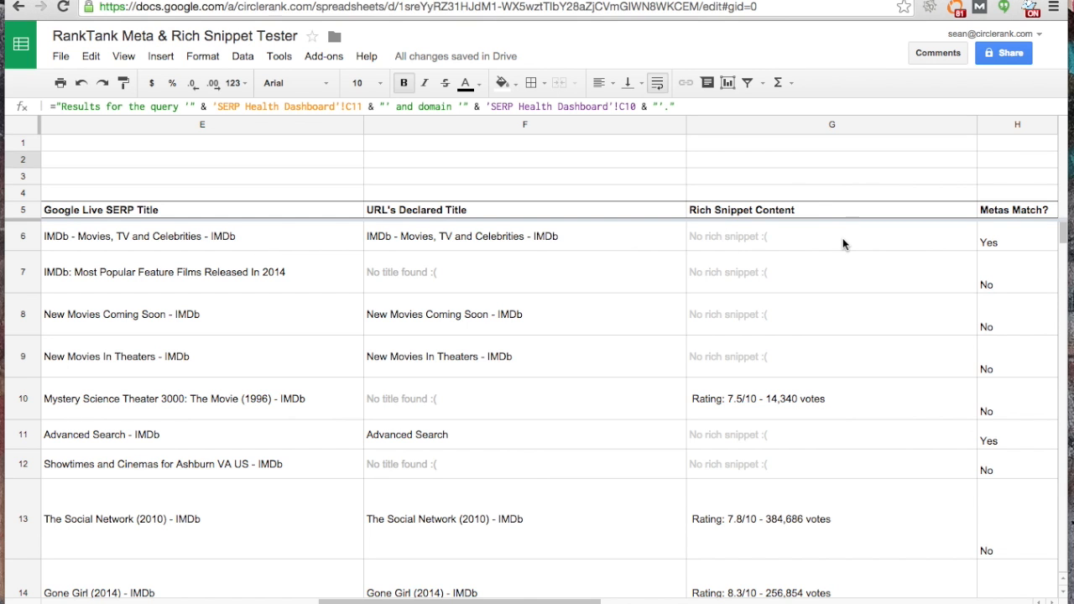
{"action": "scroll", "scroll_direction": "left", "scroll_amount": 3}
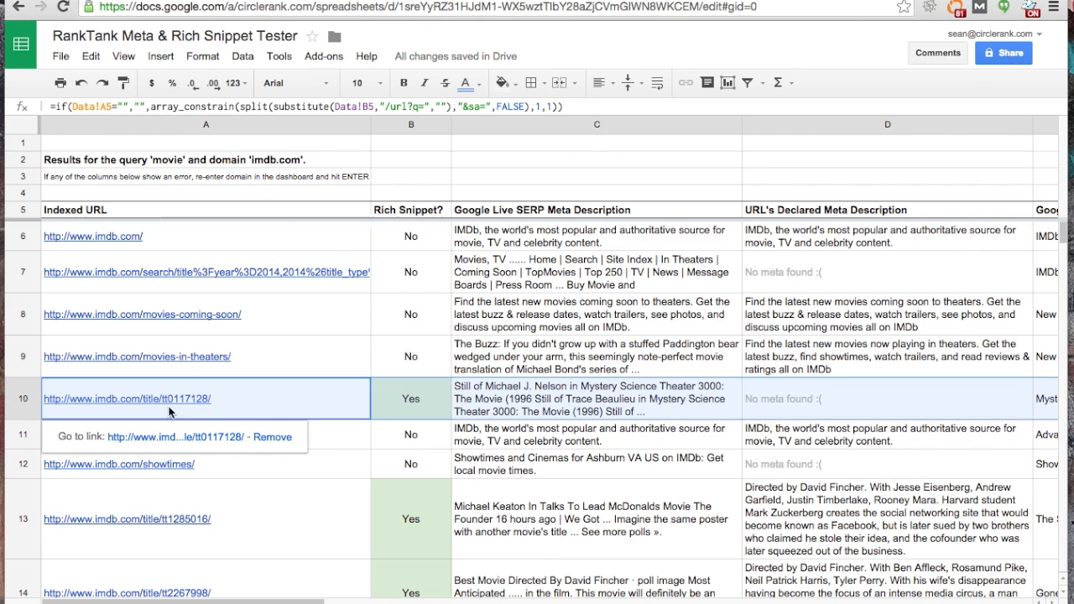
{"action": "mouse_move", "coordinate": [562, 406]}
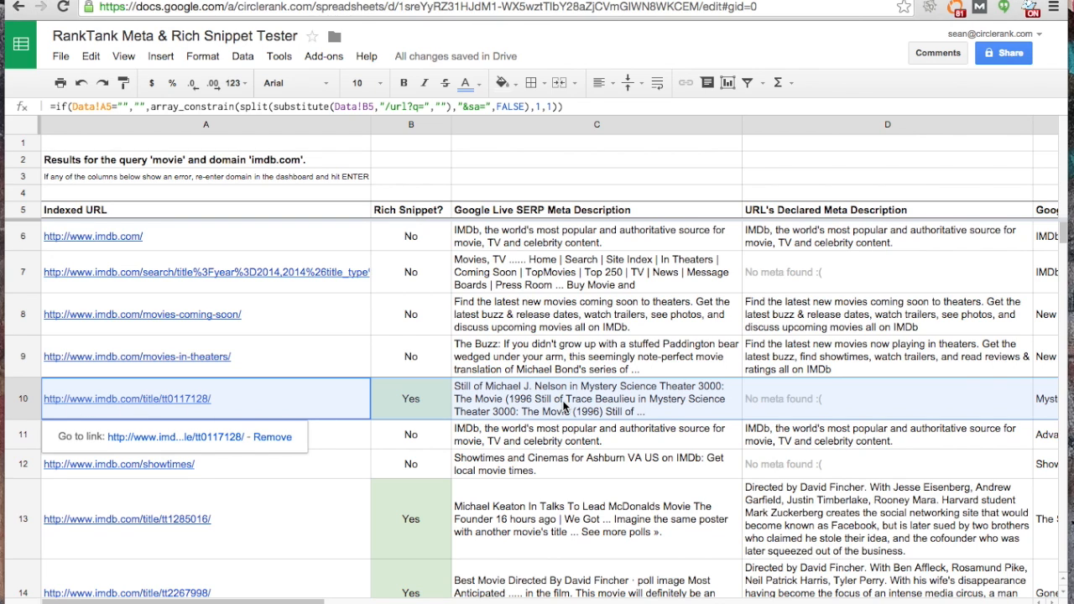
{"action": "left_click", "coordinate": [597, 399]}
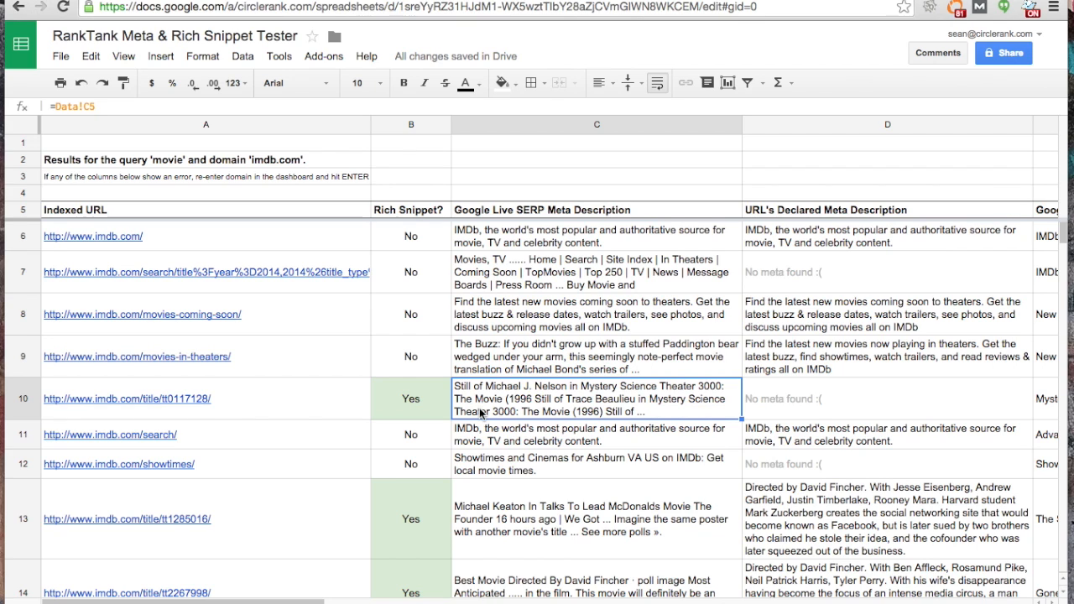
{"action": "mouse_move", "coordinate": [482, 396]}
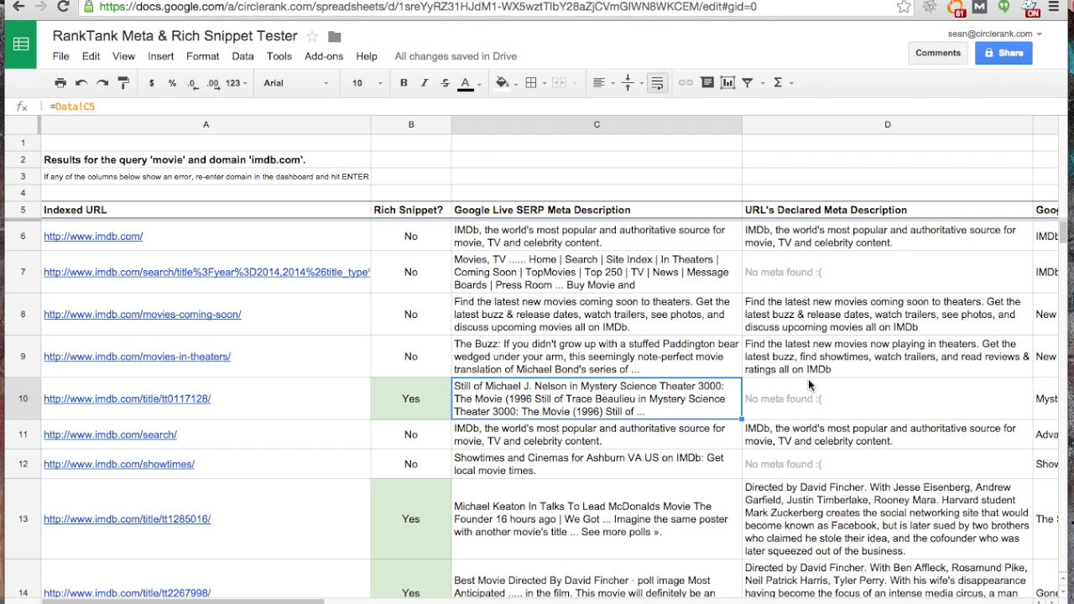
{"action": "scroll", "scroll_direction": "right", "scroll_amount": 3}
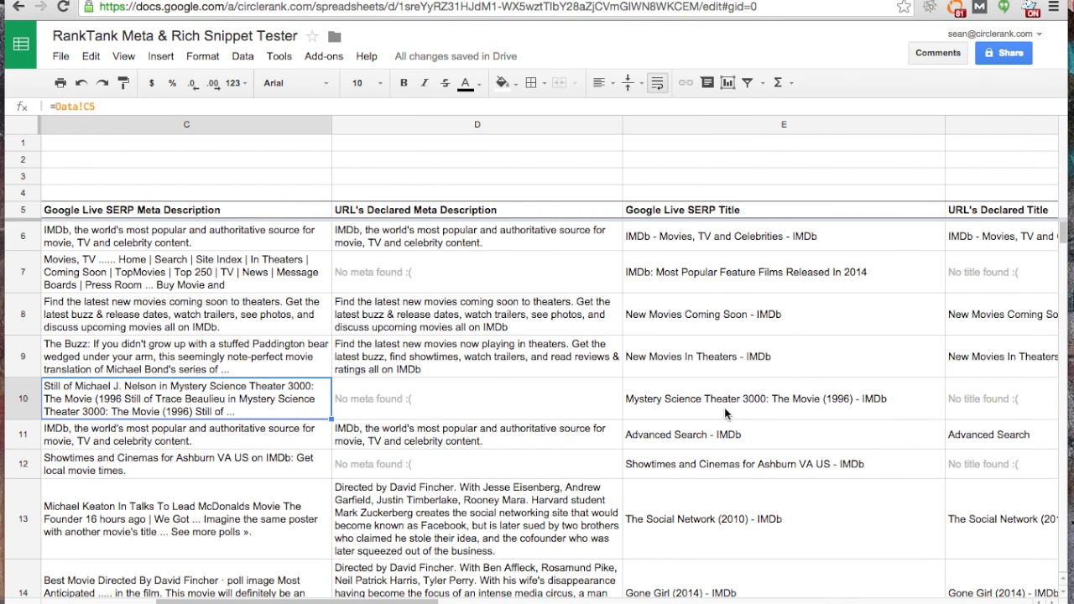
{"action": "scroll", "scroll_direction": "right", "scroll_amount": 3}
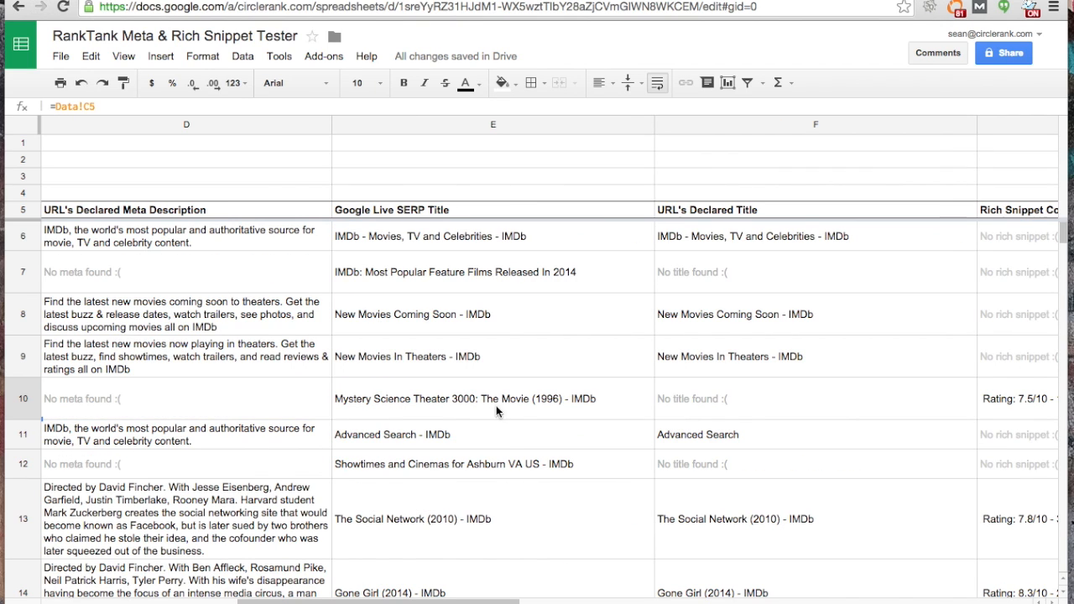
{"action": "mouse_move", "coordinate": [816, 410]}
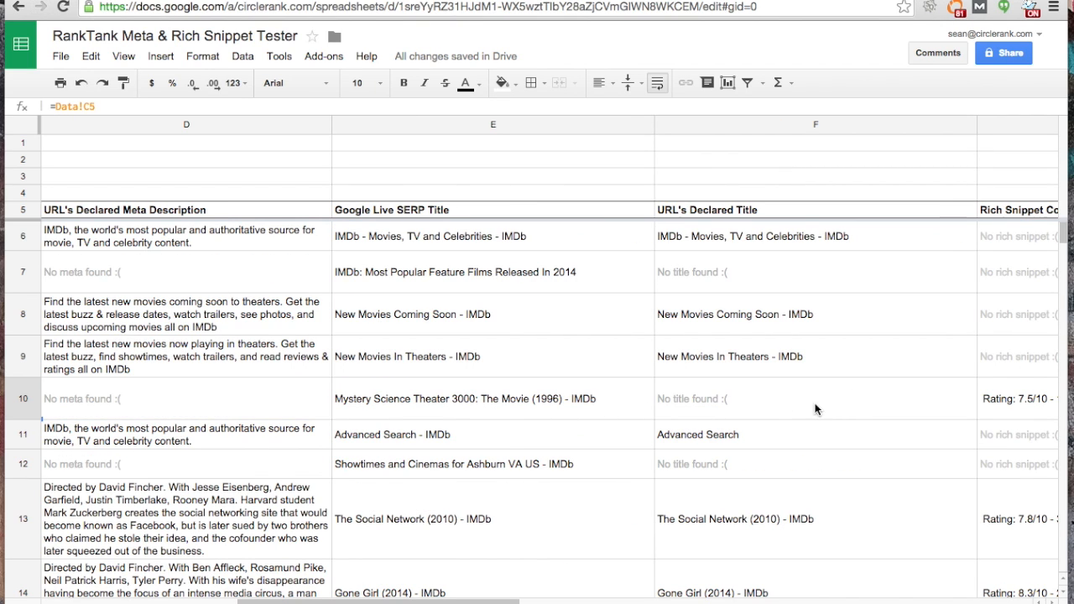
{"action": "mouse_move", "coordinate": [806, 407]}
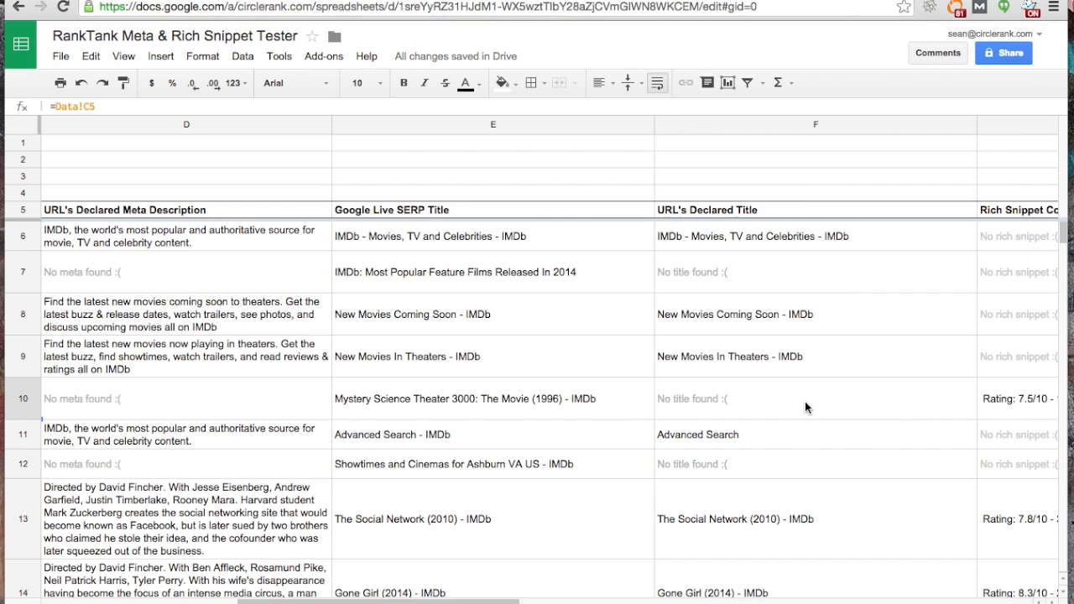
{"action": "scroll", "scroll_direction": "right", "scroll_amount": 3}
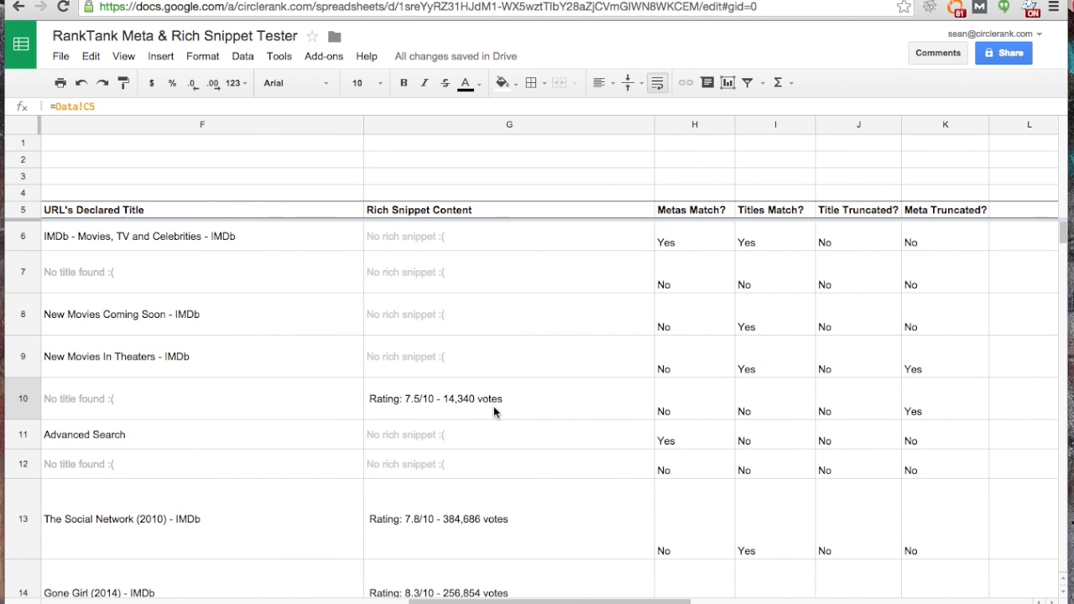
{"action": "left_click", "coordinate": [494, 399]}
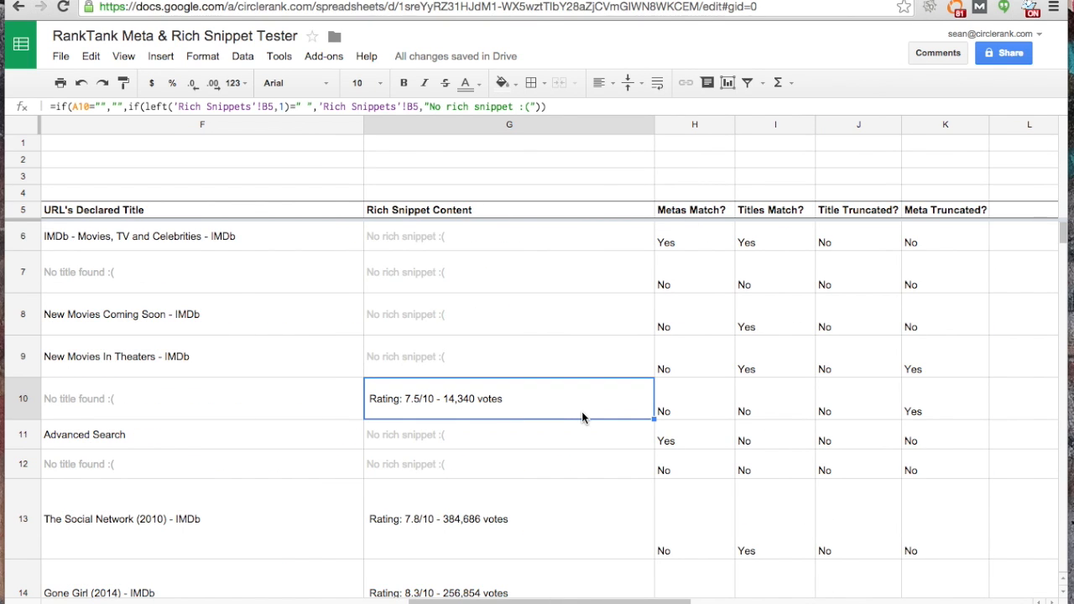
{"action": "mouse_move", "coordinate": [515, 419]}
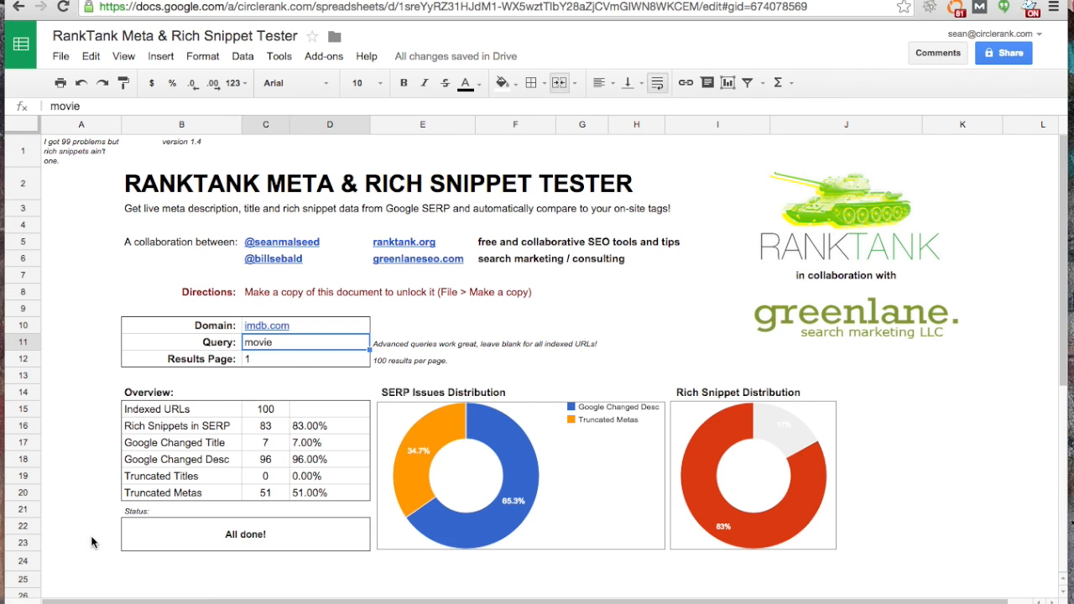
- Set Results Page to 2 so the imdb.com movie query fetches the next page
{"action": "left_click", "coordinate": [306, 359]}
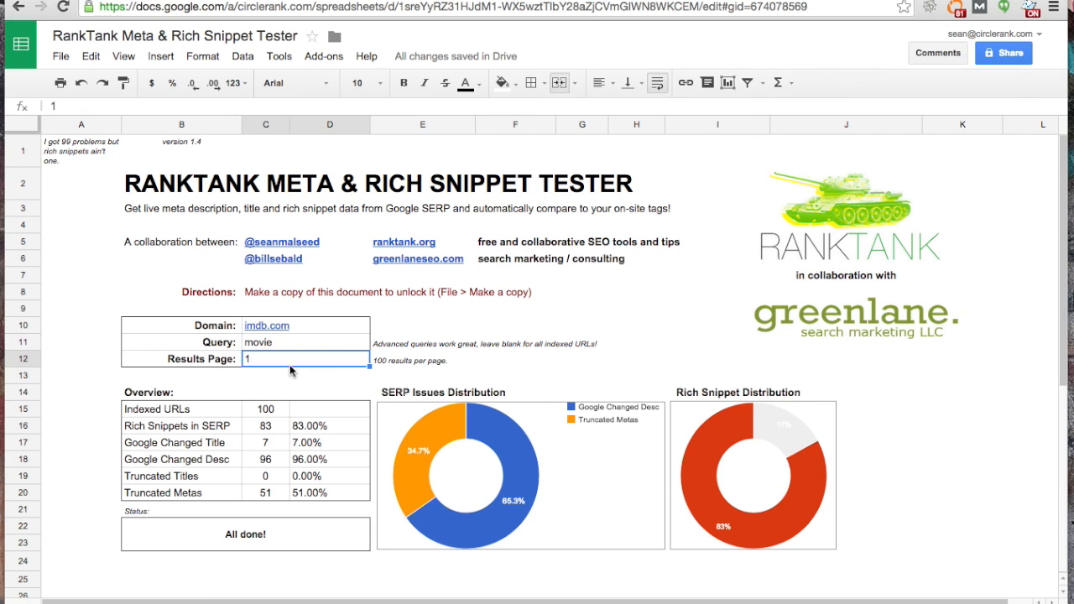
{"action": "type", "text": "2"}
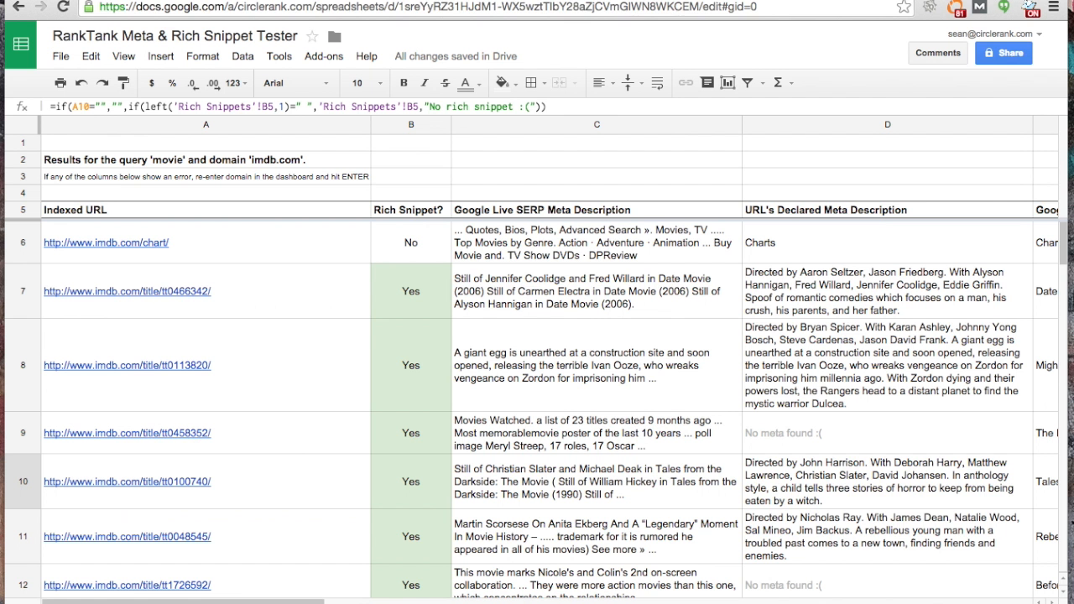
{"action": "scroll", "scroll_direction": "right", "scroll_amount": 3}
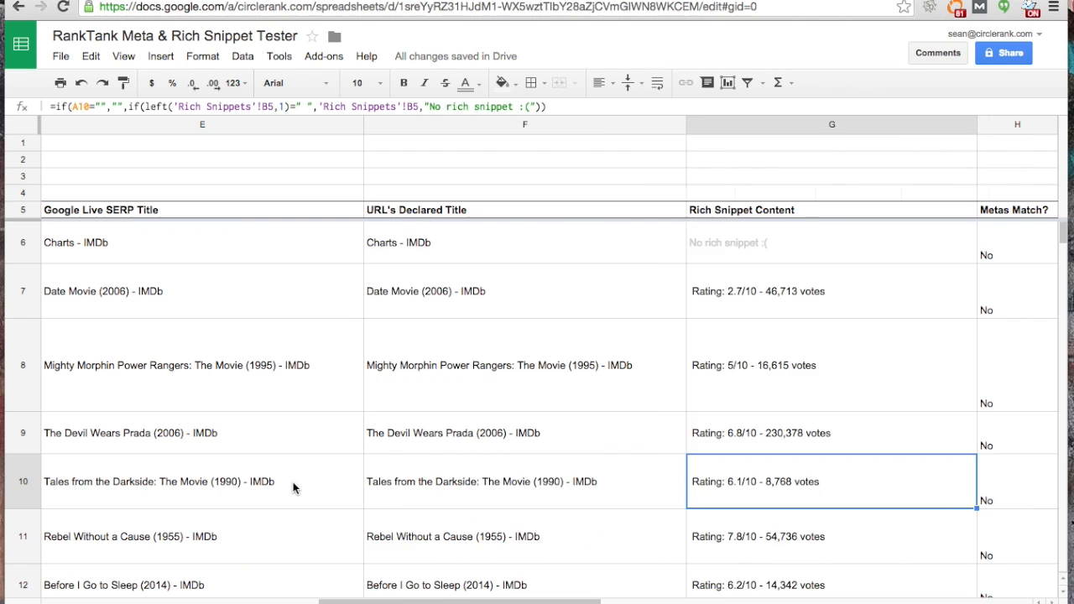
{"action": "scroll", "scroll_direction": "left", "scroll_amount": 3}
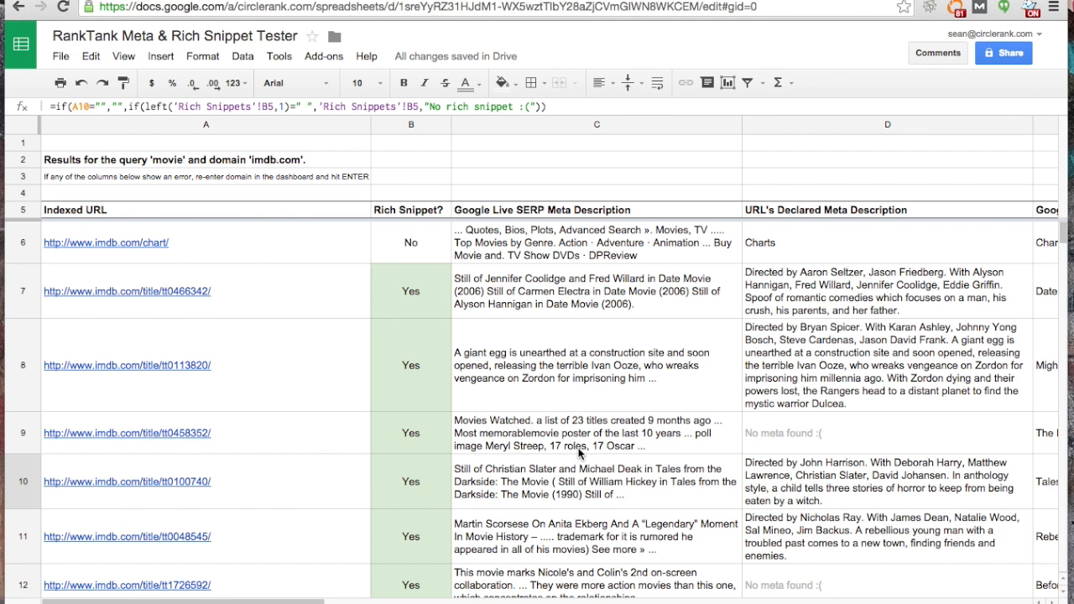
{"action": "scroll", "scroll_direction": "right", "scroll_amount": 3}
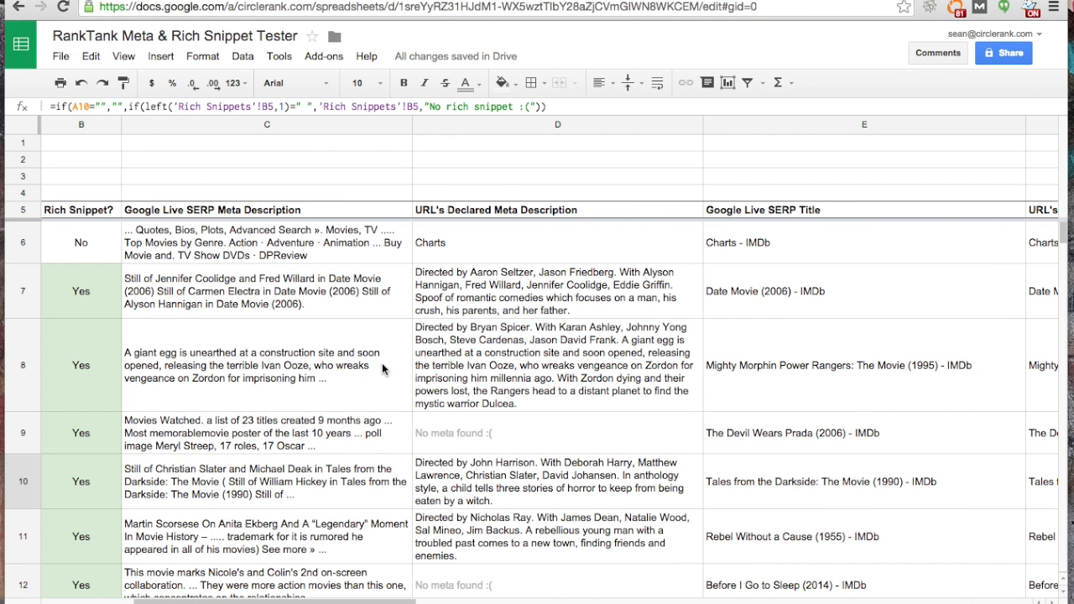
{"action": "mouse_move", "coordinate": [801, 242]}
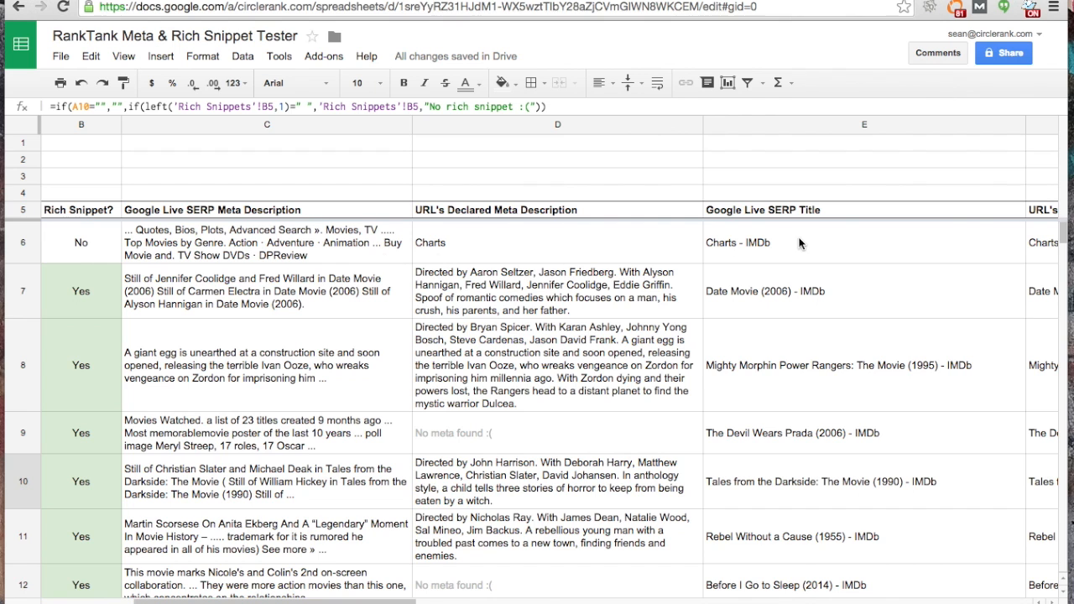
{"action": "scroll", "scroll_direction": "right", "scroll_amount": 3}
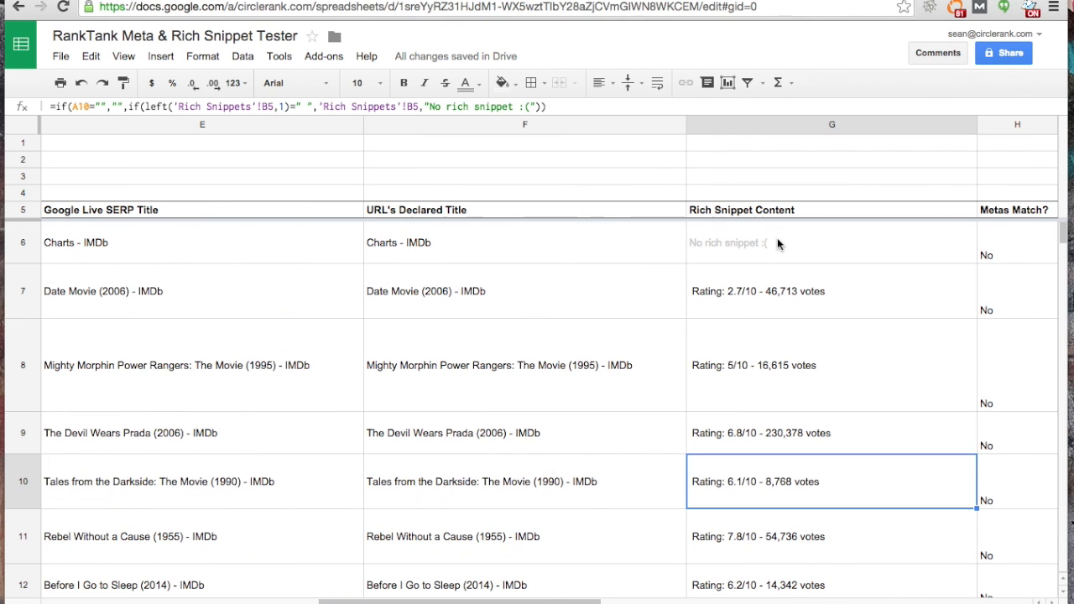
{"action": "scroll", "scroll_direction": "left", "scroll_amount": 3}
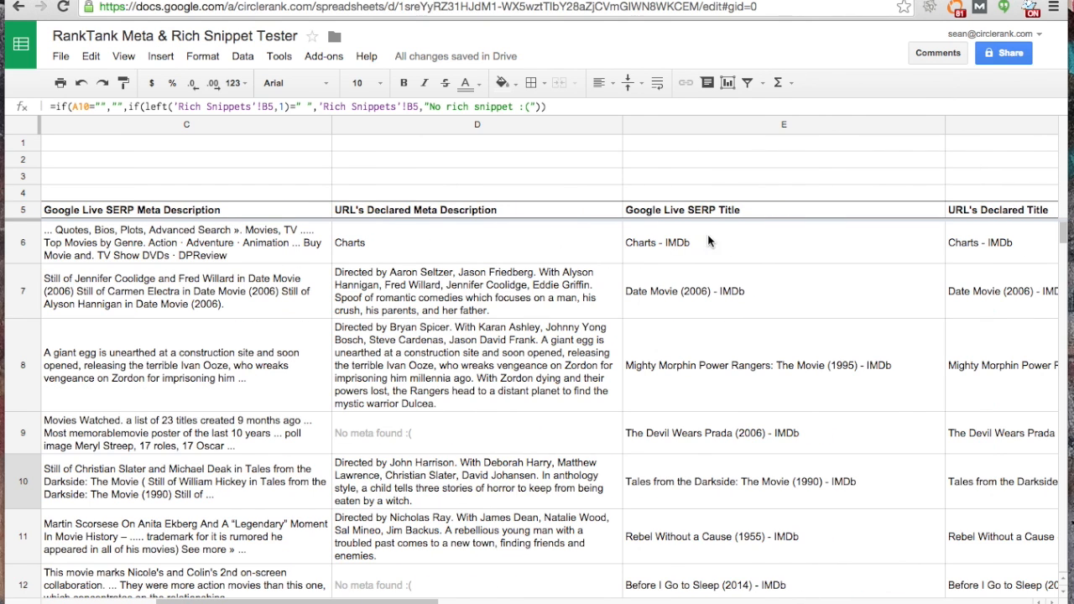
{"action": "mouse_move", "coordinate": [601, 259]}
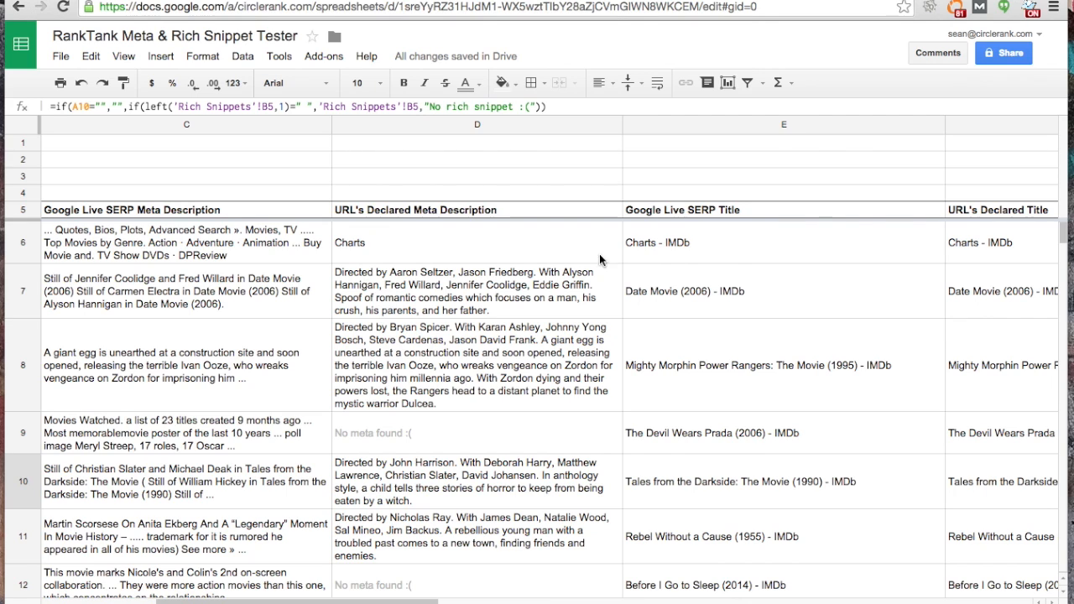
{"action": "mouse_move", "coordinate": [698, 255]}
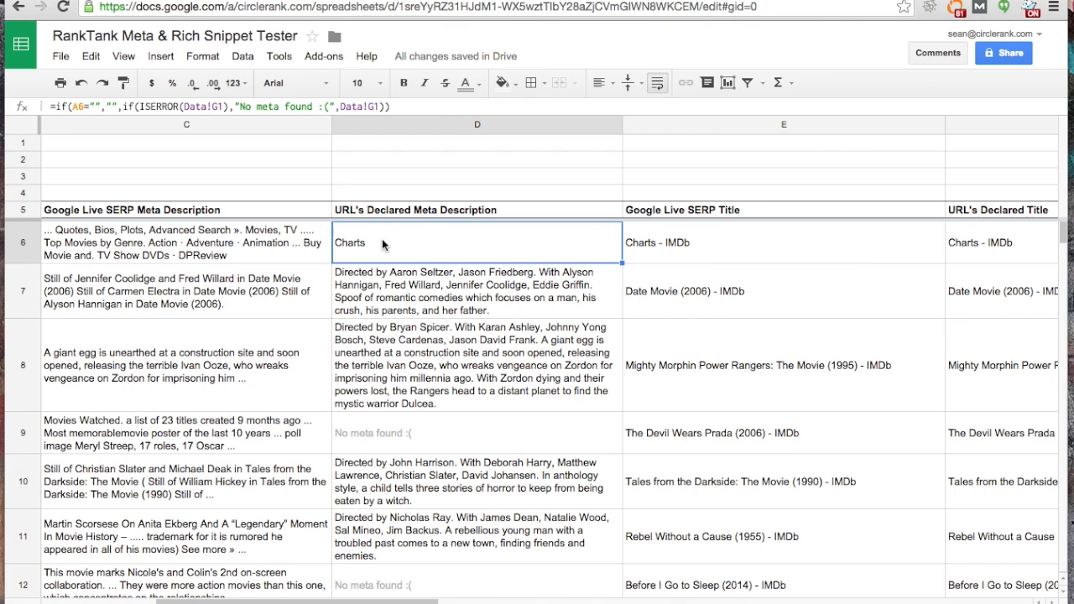
{"action": "mouse_move", "coordinate": [368, 262]}
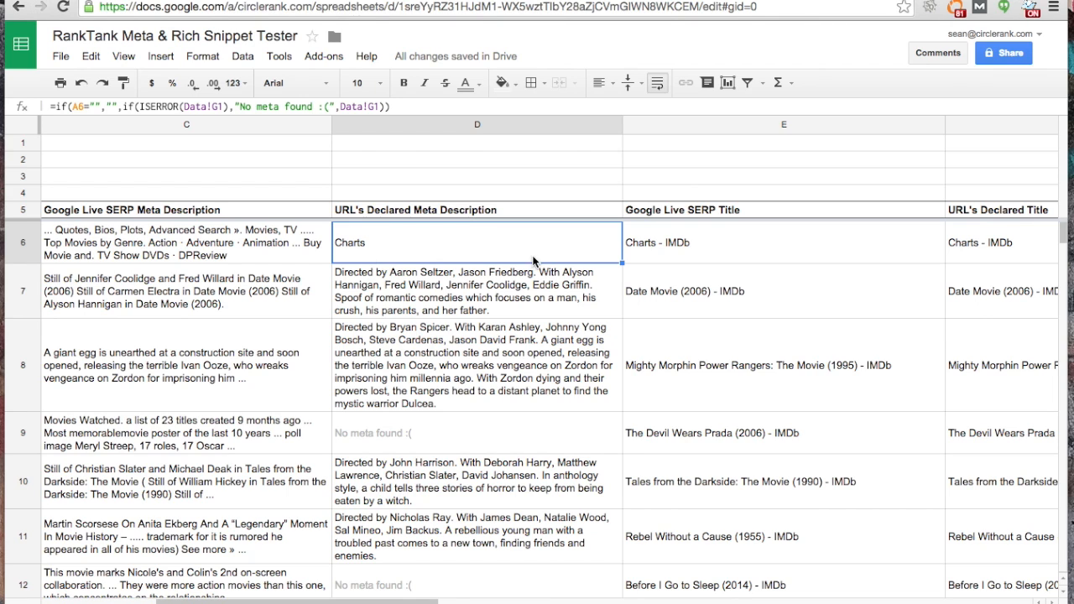
{"action": "left_click", "coordinate": [1000, 242]}
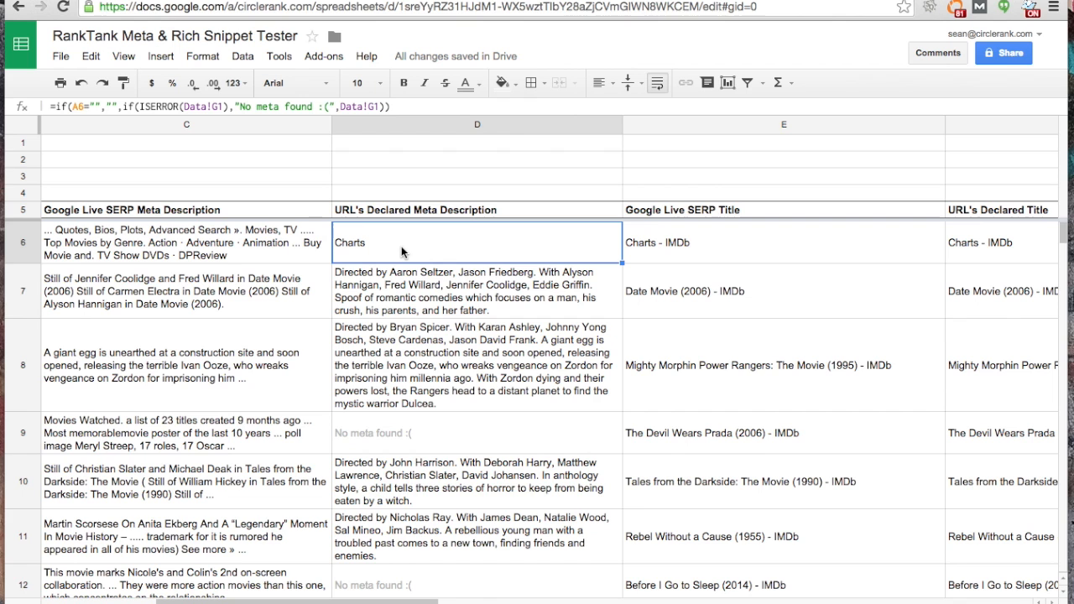
{"action": "scroll", "scroll_direction": "left", "scroll_amount": 3}
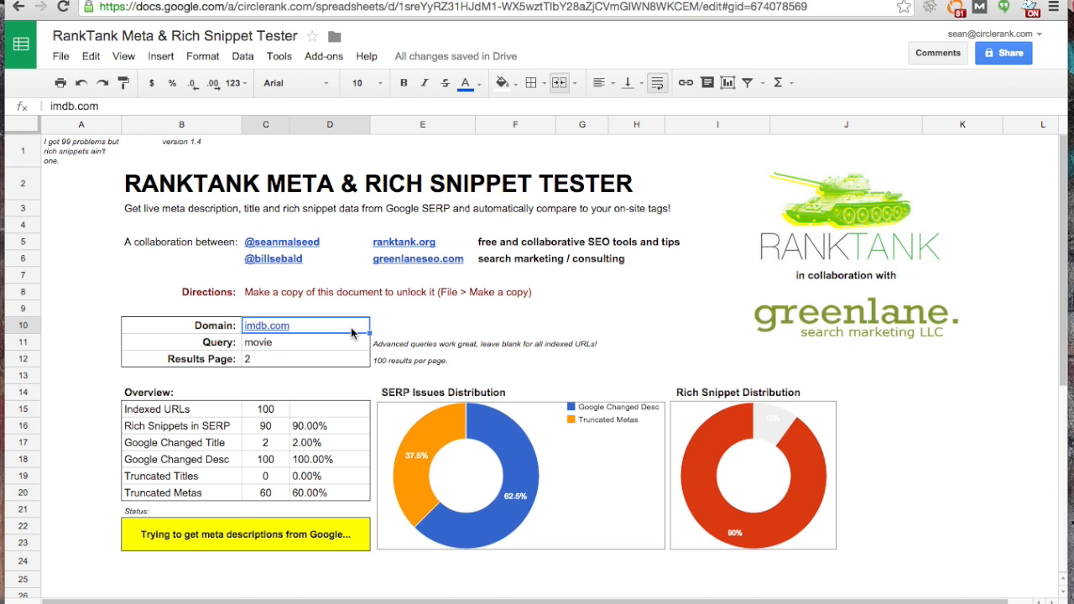
- Set Domain to food.com, Query to recipe and Results Page to 1, then commit
{"action": "type", "text": "food.c"}
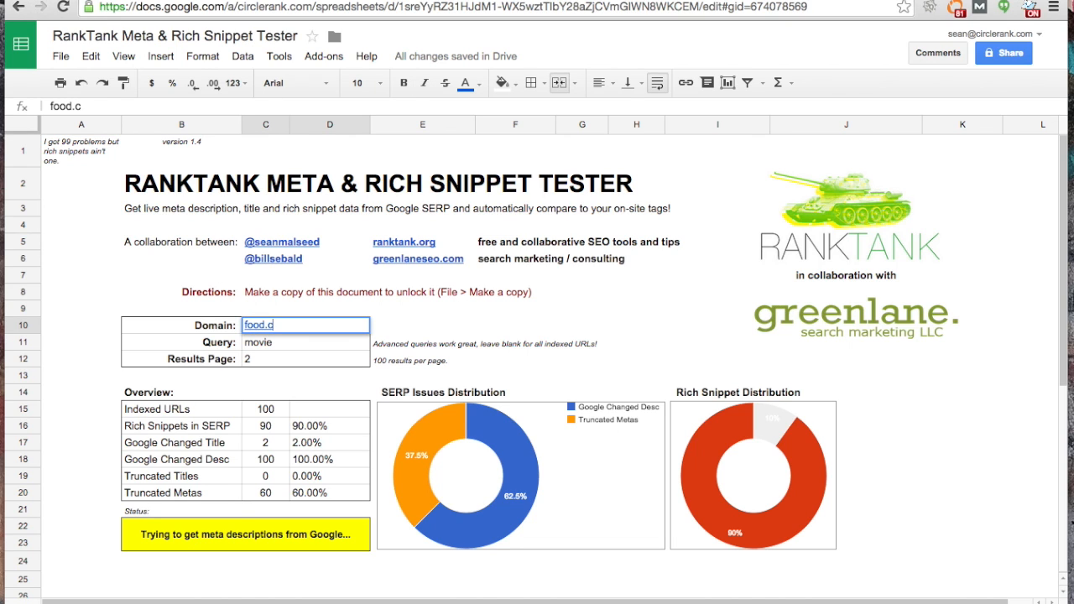
{"action": "type", "text": "recip"}
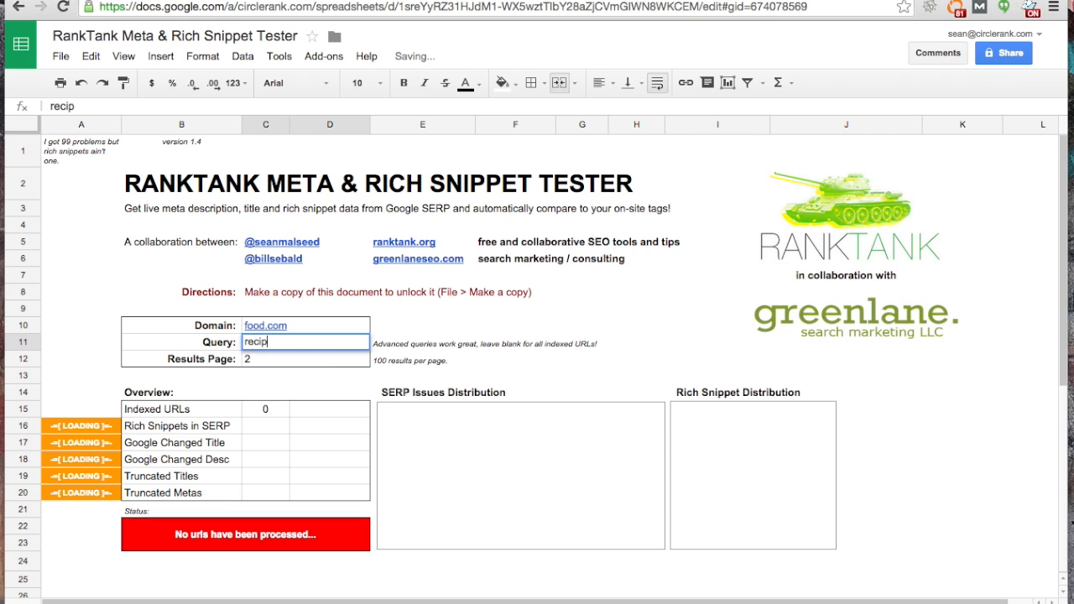
{"action": "type", "text": "1"}
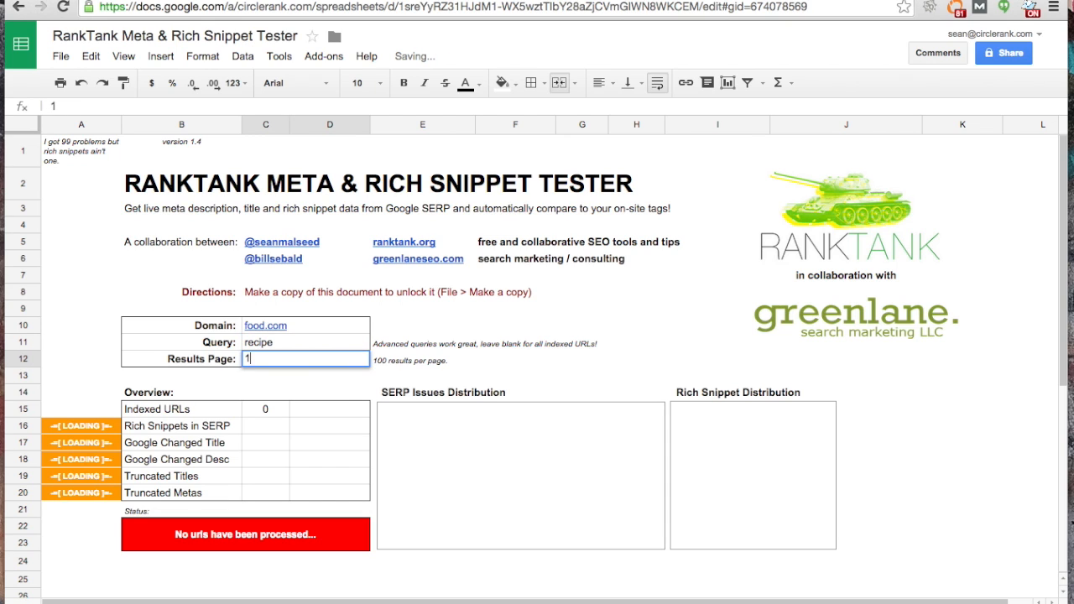
{"action": "left_click", "coordinate": [80, 151]}
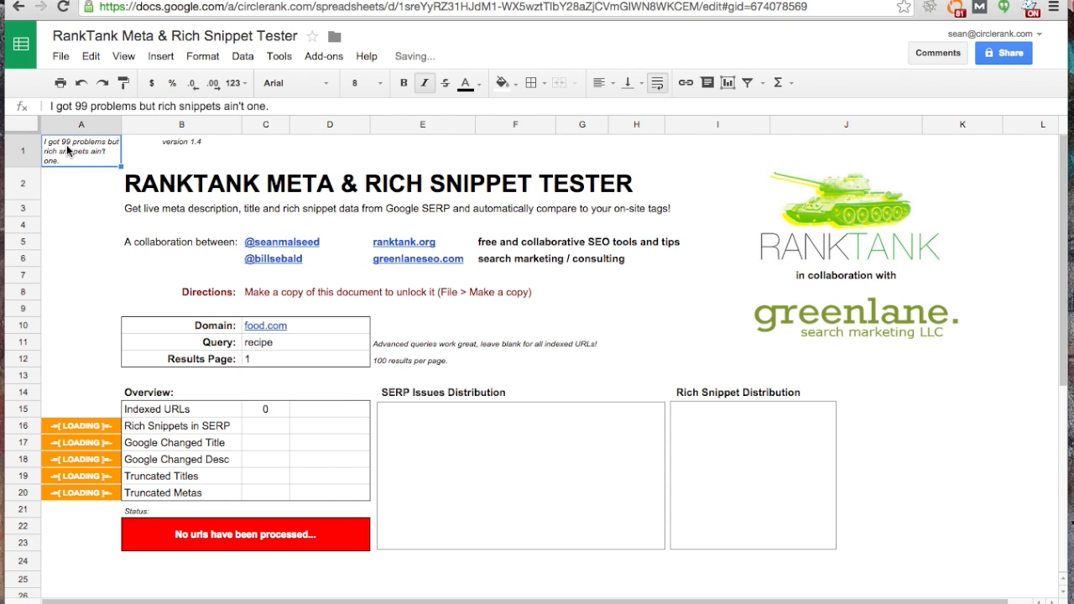